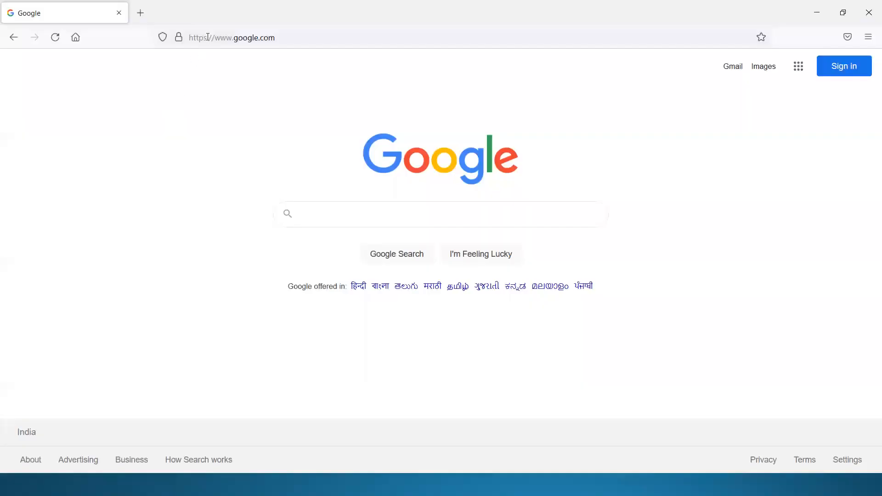
# Search for Selenium and open selenium.dev Downloads at the supported browsers list
pyautogui.write('selenium')
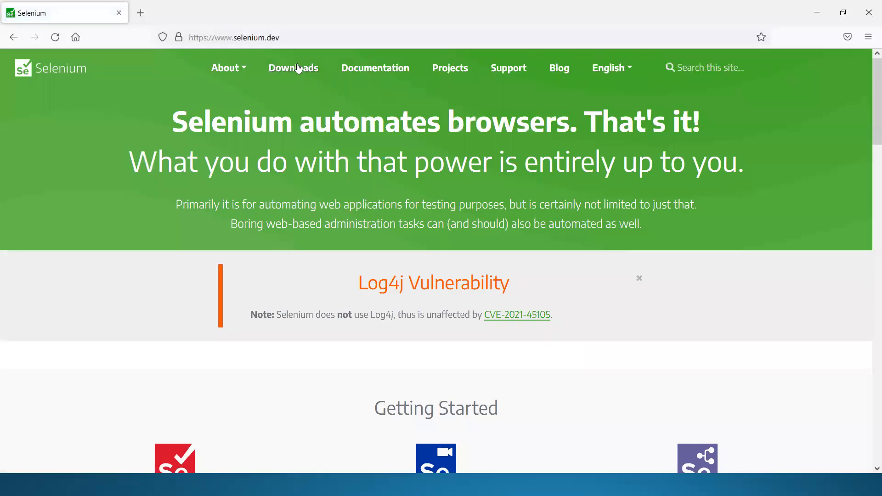
pyautogui.click(292, 67)
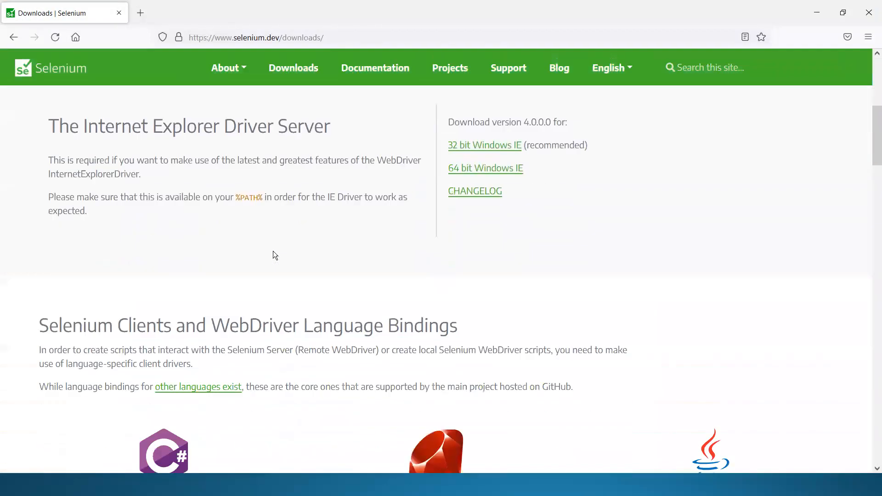
pyautogui.scroll(-3)
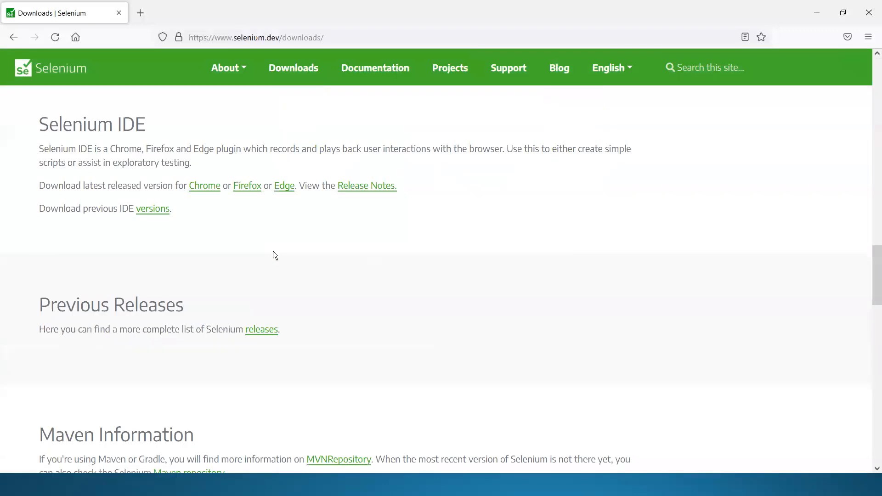
pyautogui.scroll(3)
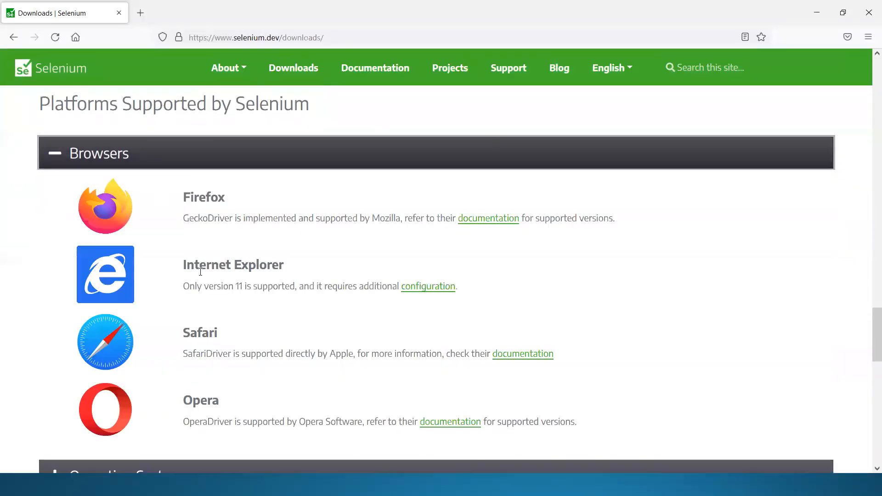
pyautogui.scroll(-3)
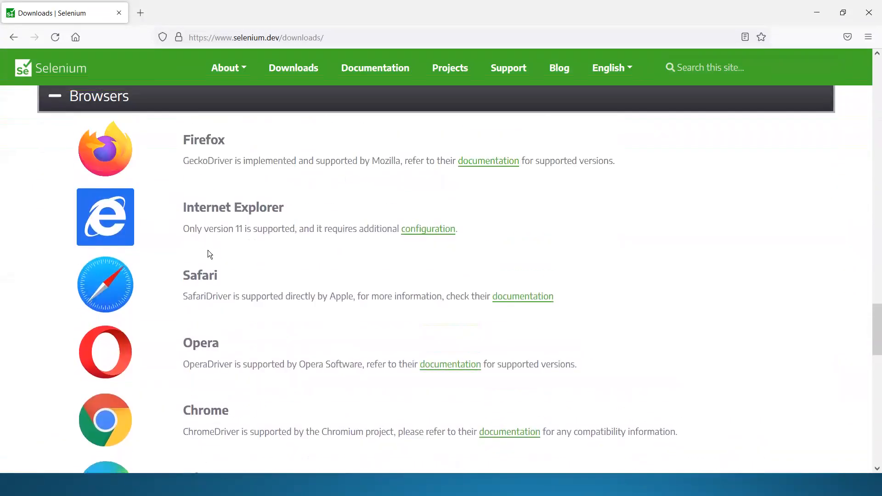
pyautogui.scroll(3)
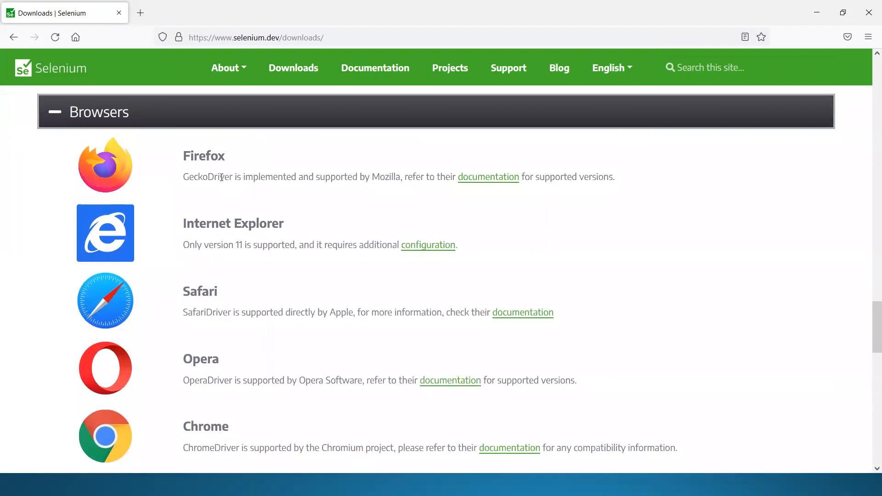
pyautogui.moveTo(203, 158)
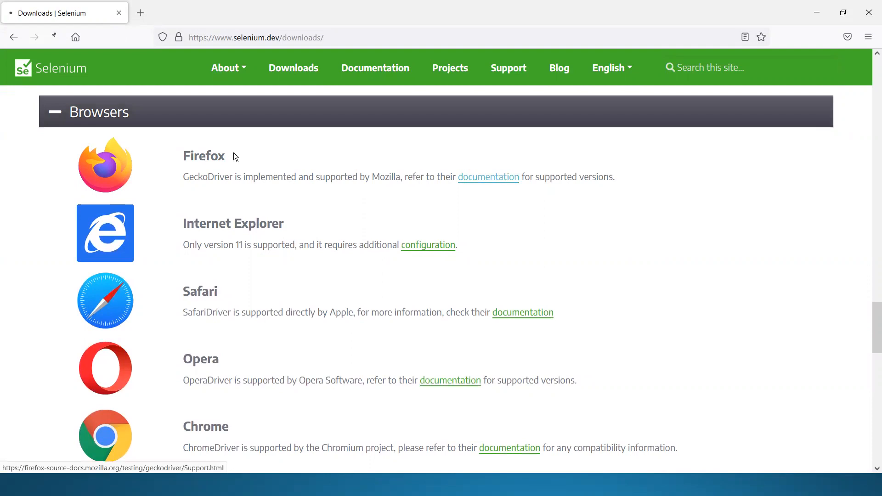
# Follow Firefox's documentation link to the geckodriver Supported platforms version table
pyautogui.click(487, 177)
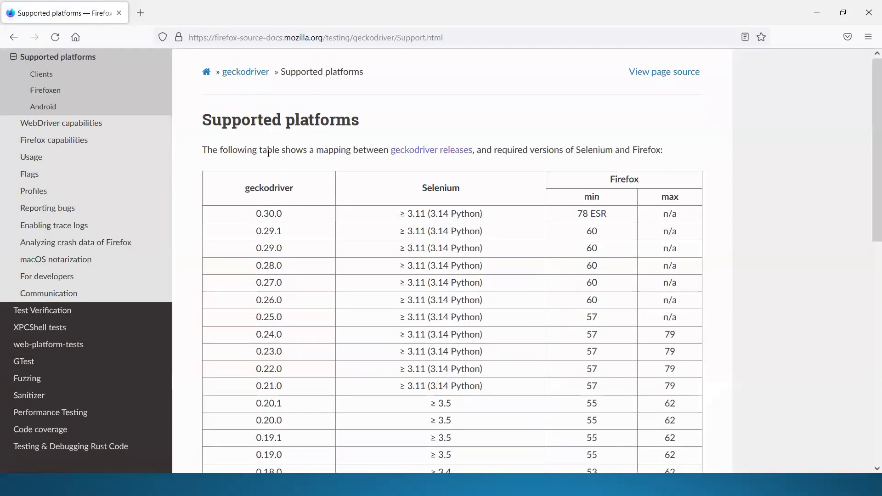
pyautogui.moveTo(276, 187)
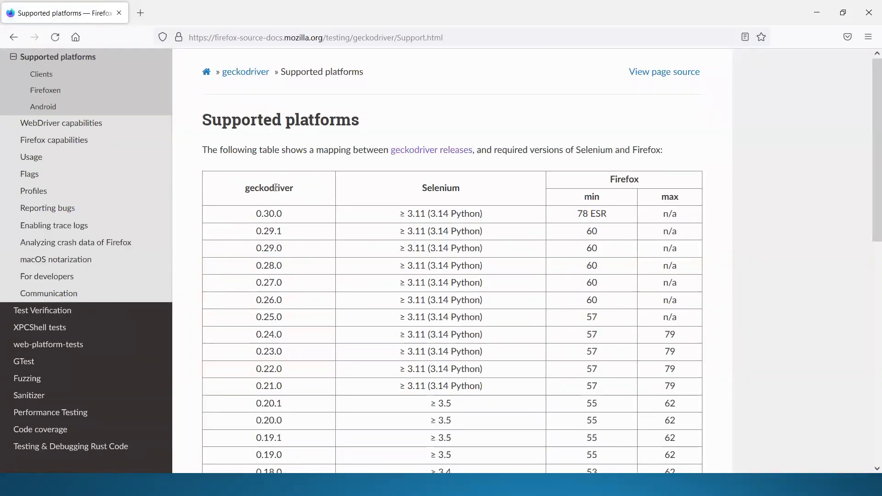
pyautogui.moveTo(322, 190)
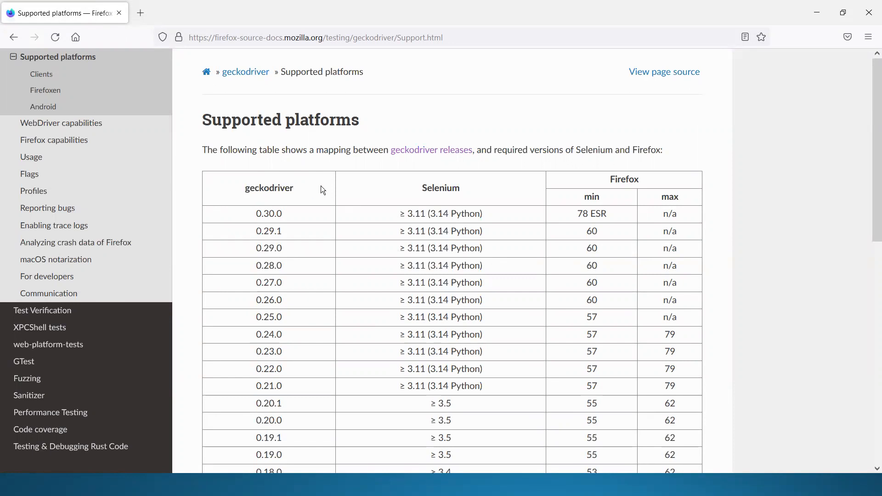
pyautogui.moveTo(298, 206)
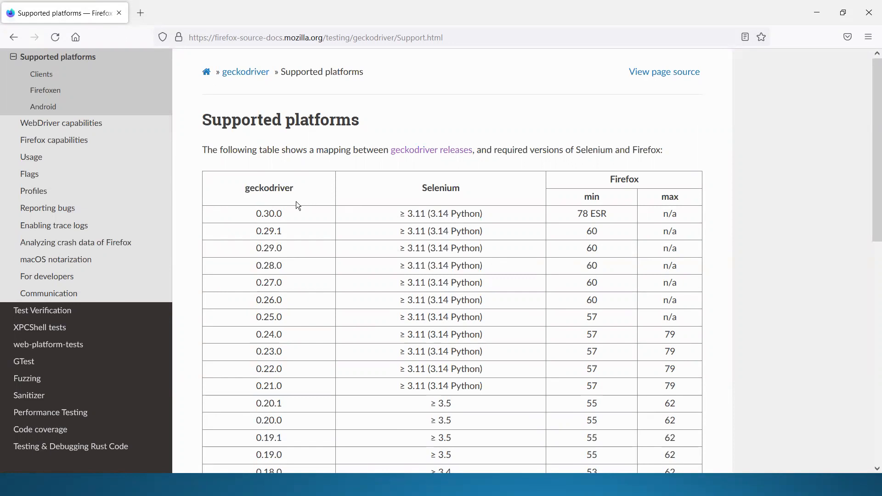
pyautogui.moveTo(283, 199)
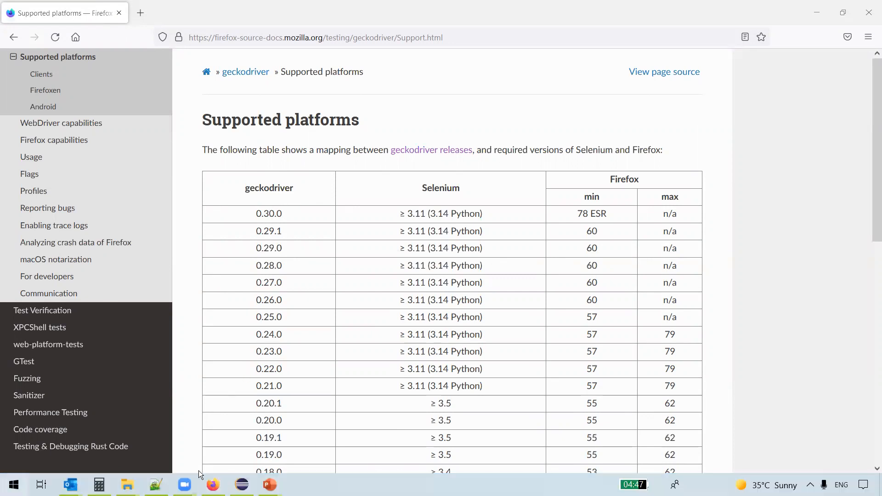
pyautogui.click(11, 484)
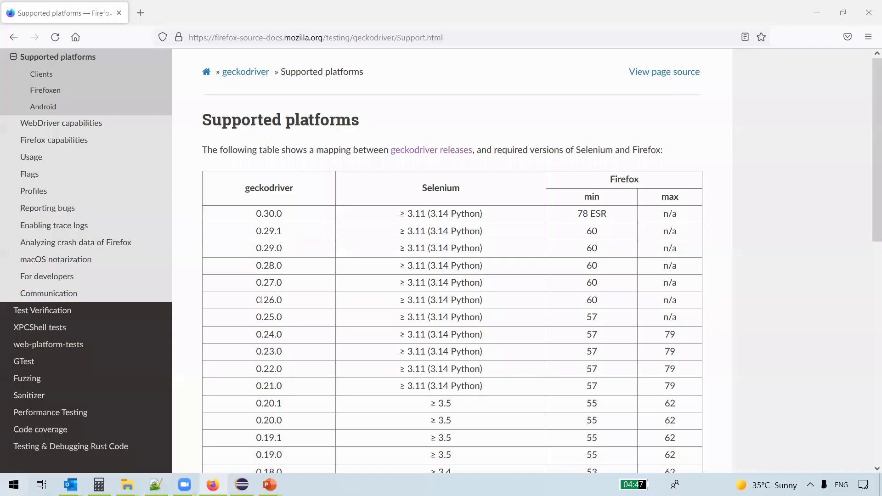
pyautogui.moveTo(440, 161)
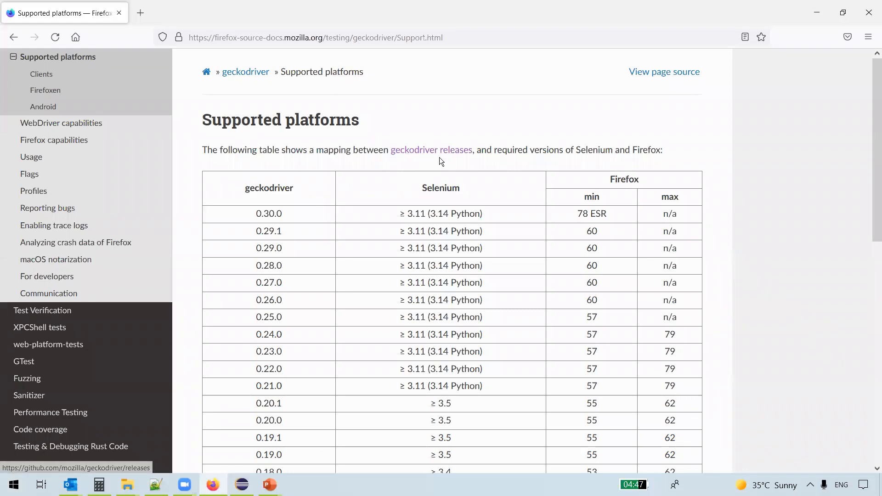
# Open the geckodriver releases link and scroll to the 0.30.0 Assets list
pyautogui.click(431, 150)
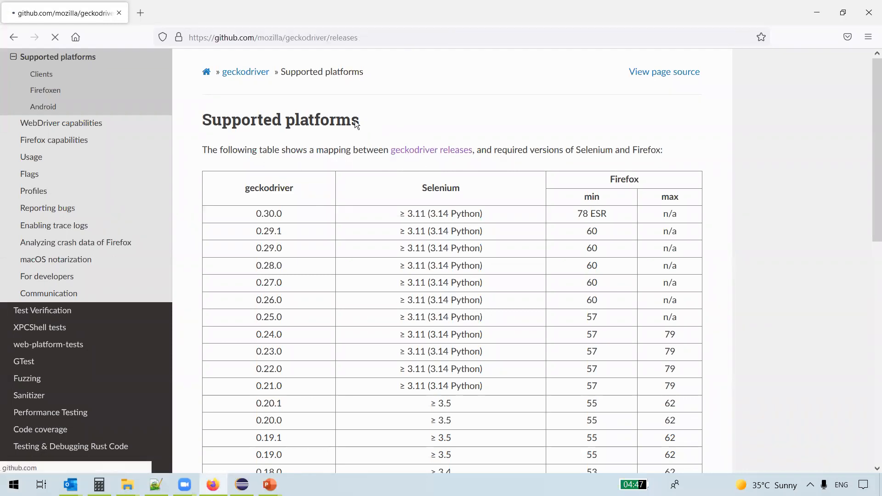
pyautogui.click(431, 149)
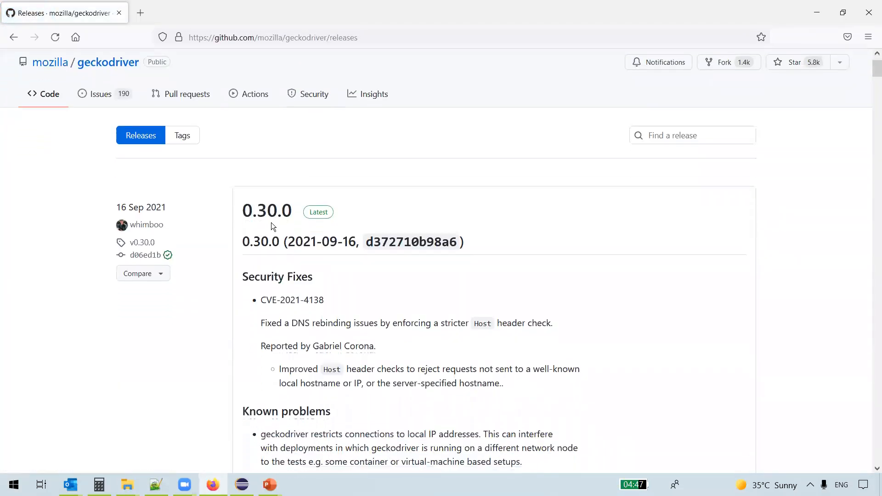
pyautogui.scroll(-3)
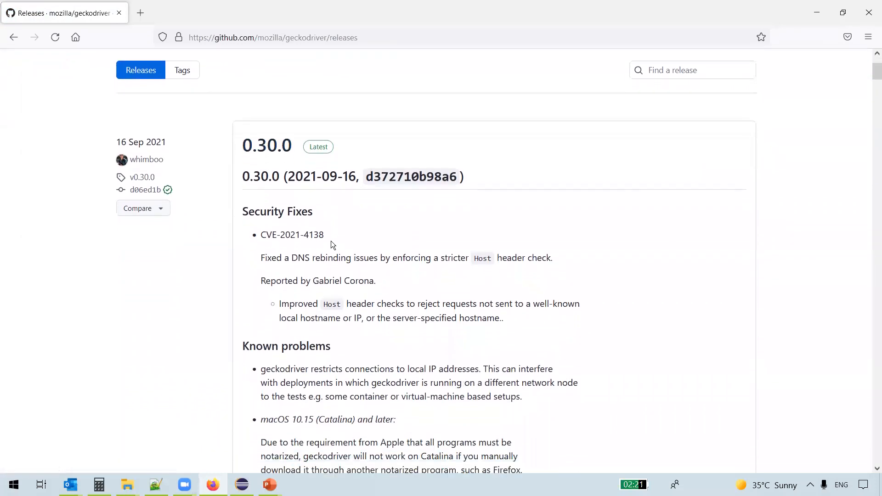
pyautogui.scroll(-3)
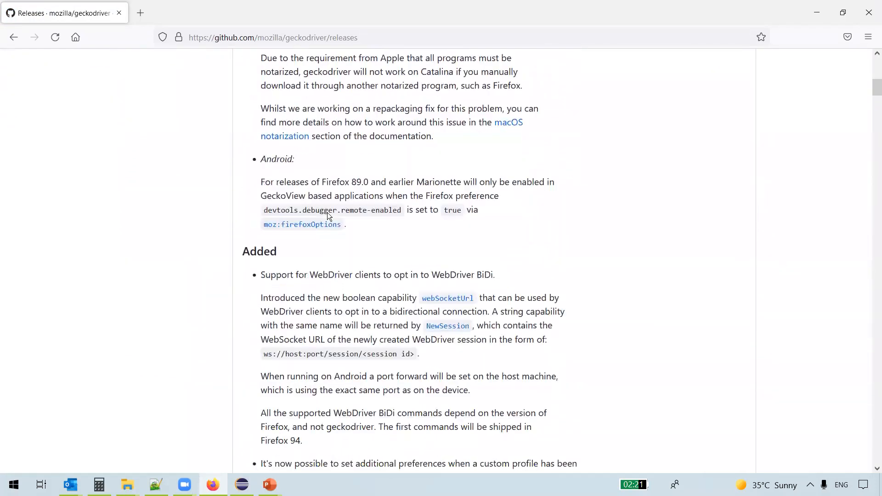
pyautogui.scroll(-3)
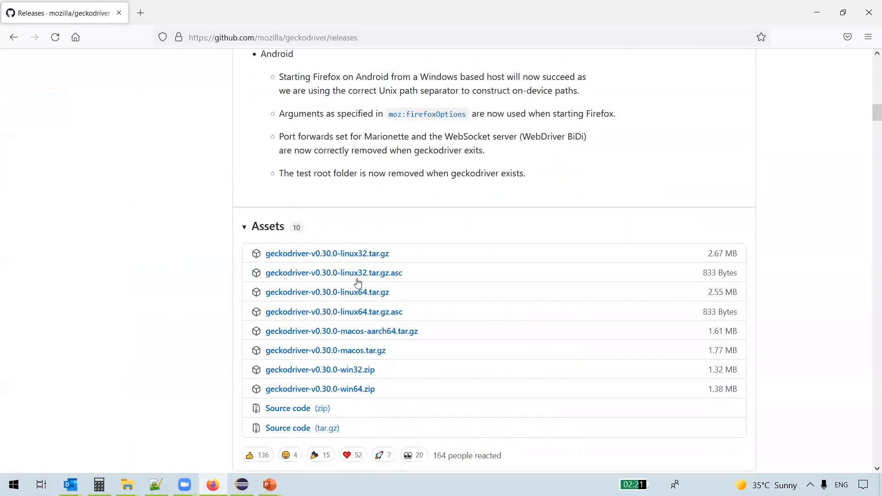
pyautogui.scroll(-3)
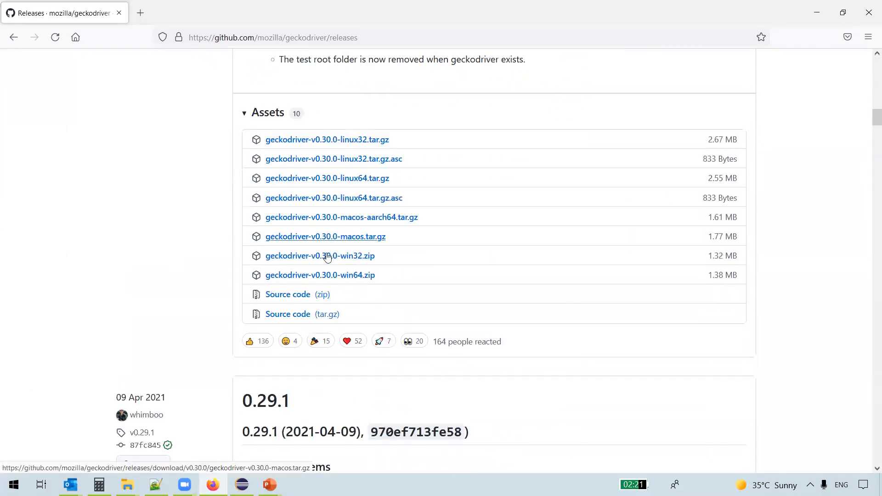
pyautogui.moveTo(287, 294)
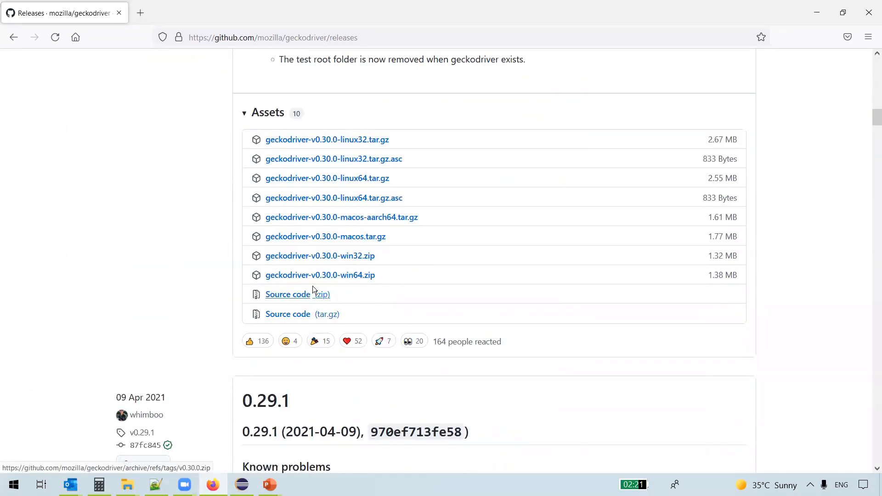
pyautogui.moveTo(359, 268)
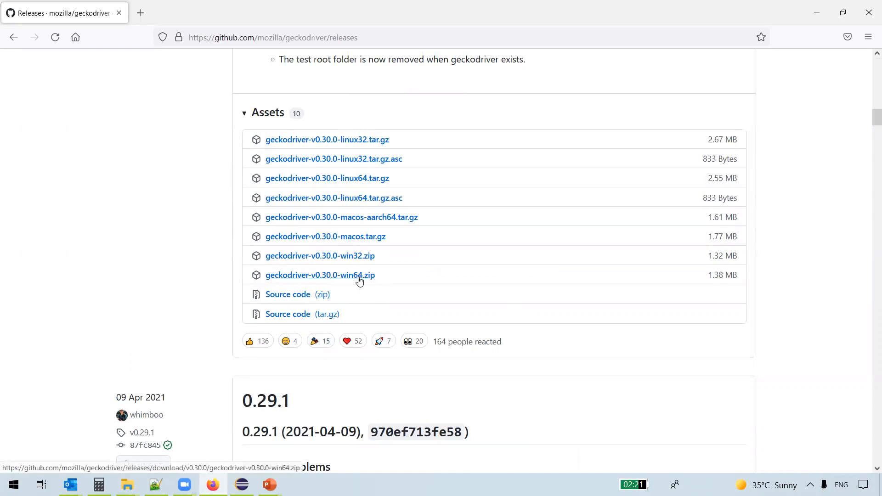
pyautogui.moveTo(386, 288)
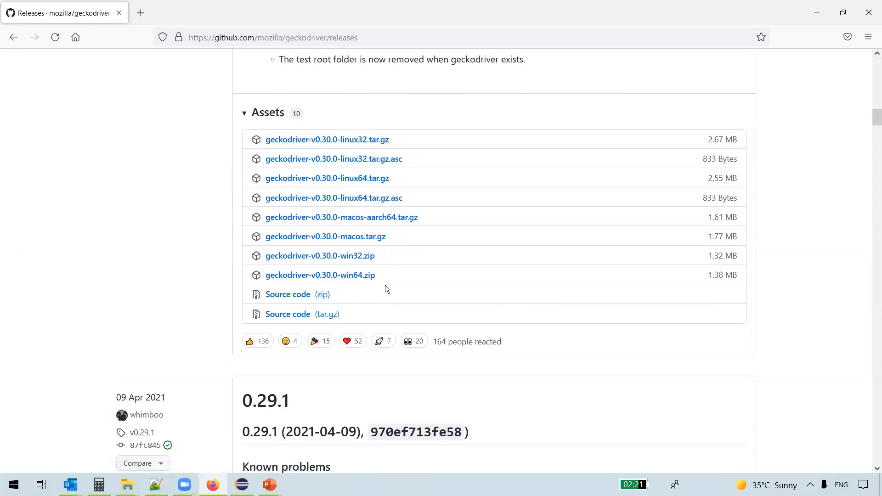
pyautogui.moveTo(320, 275)
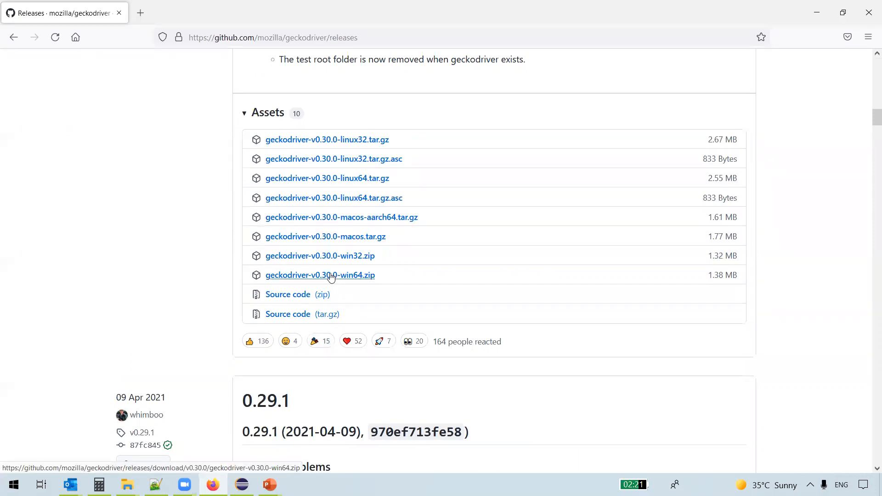
# Download geckodriver-v0.30.0-win64.zip, choosing Save File in the download prompt
pyautogui.click(319, 275)
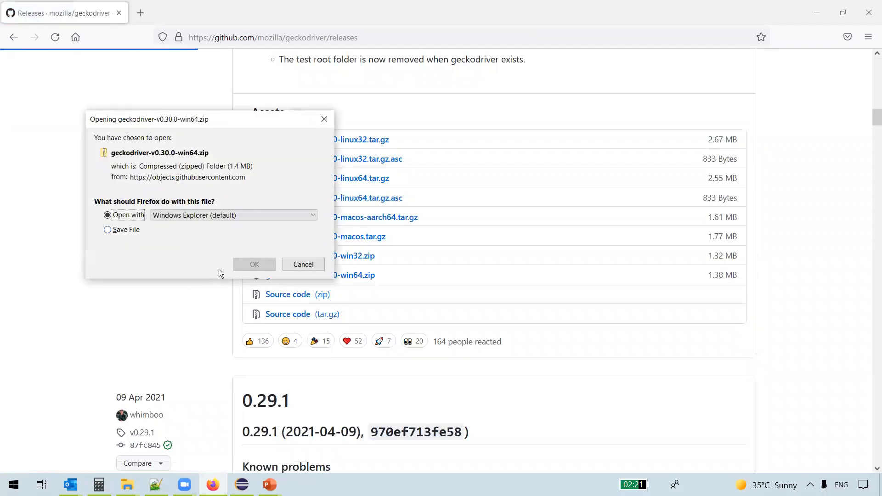
pyautogui.click(107, 230)
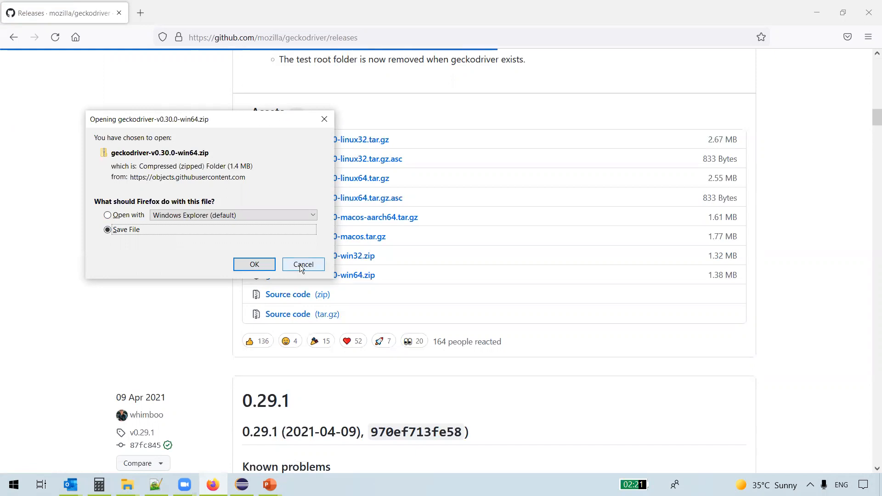
pyautogui.moveTo(401, 271)
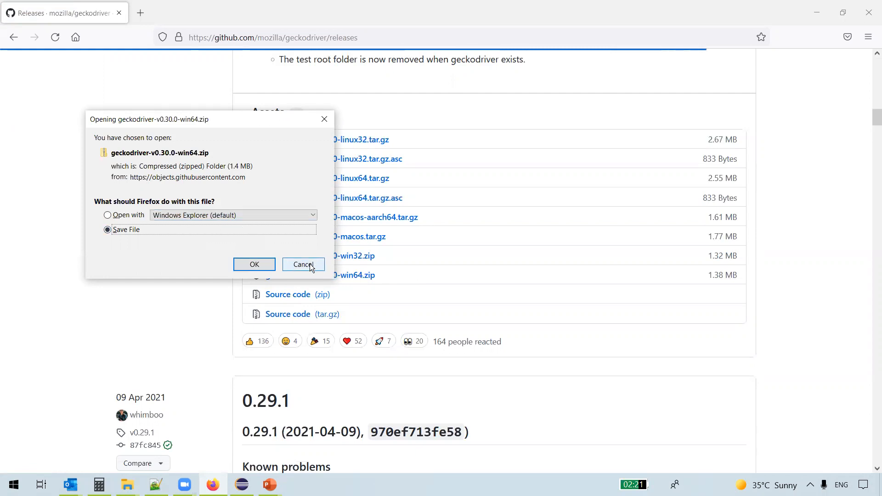
pyautogui.click(303, 264)
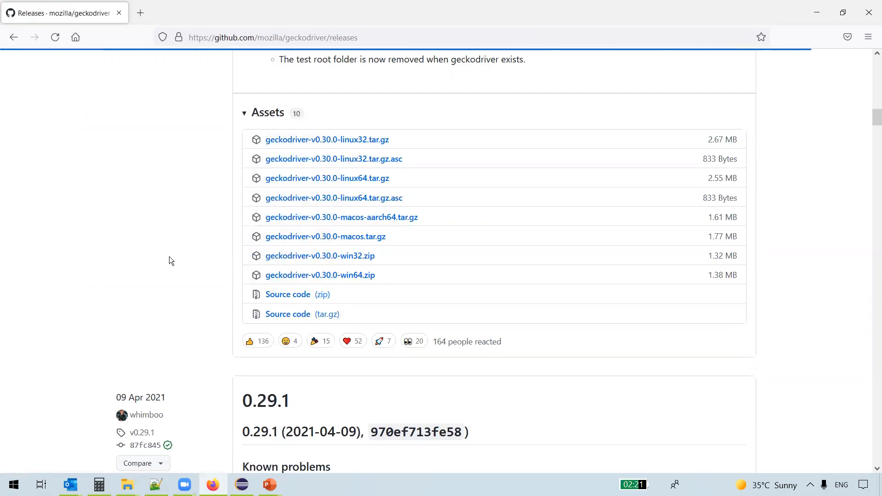
pyautogui.moveTo(188, 297)
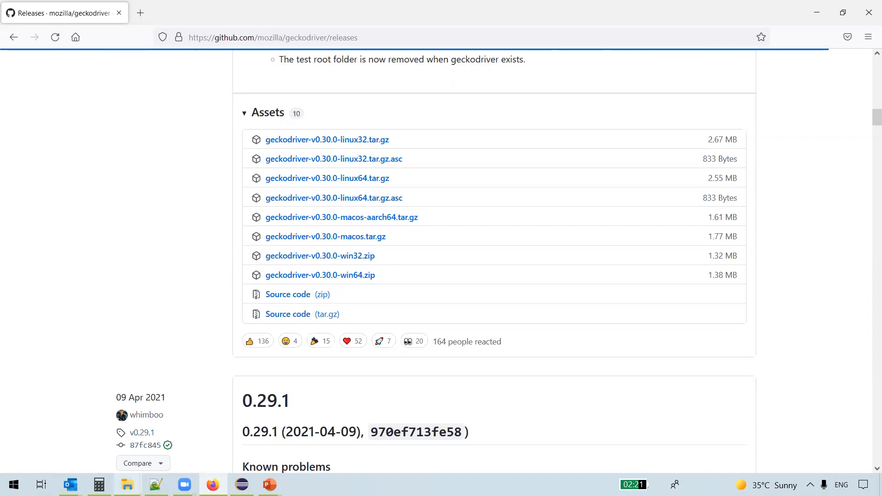
# Extract geckodriver-v0.30.0-win64.zip in C:\Drivers and select geckodriver.exe in the new folder
pyautogui.click(126, 483)
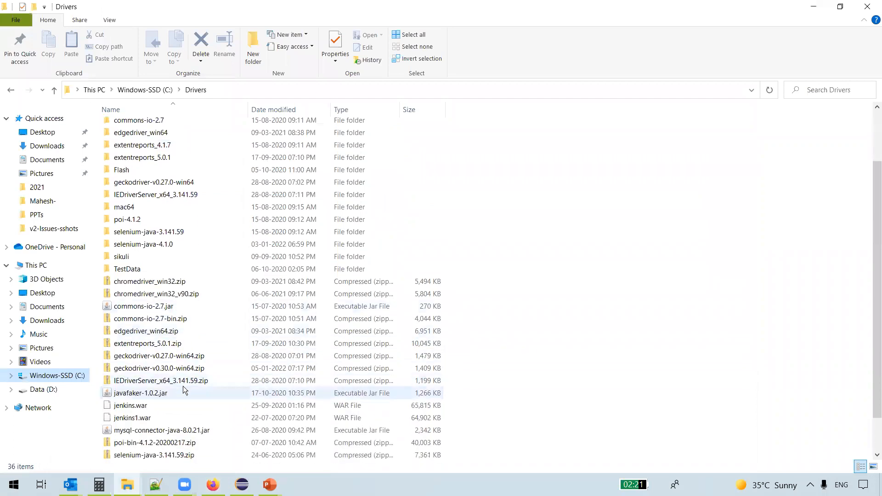
pyautogui.click(159, 368)
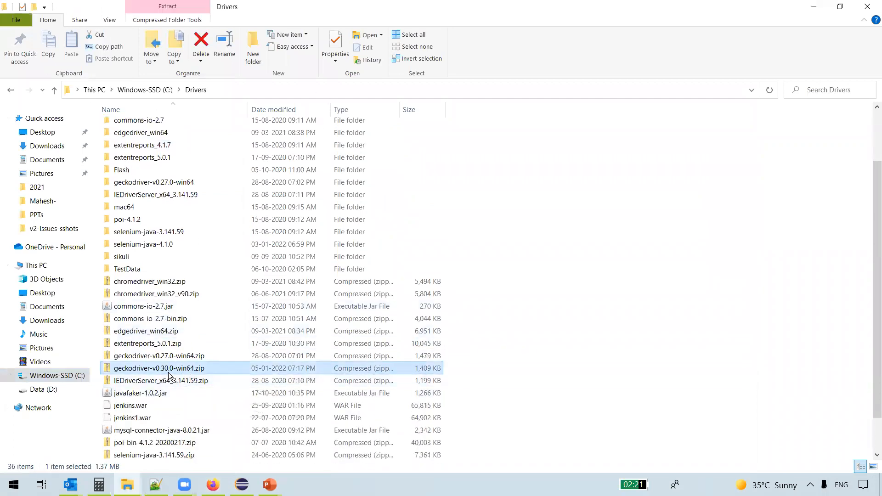
pyautogui.moveTo(200, 368)
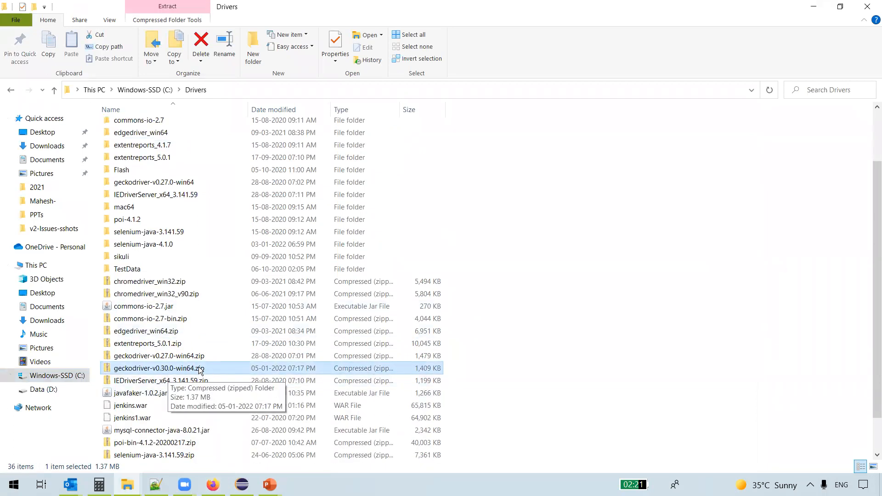
pyautogui.rightClick(157, 368)
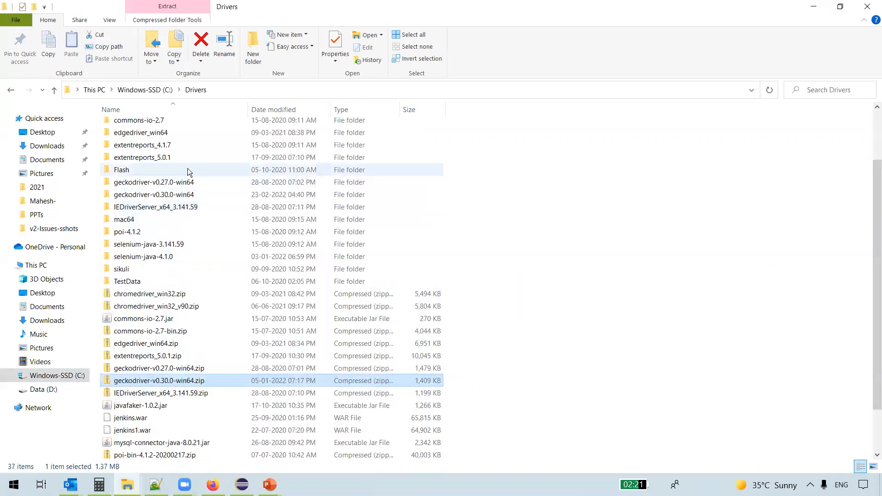
pyautogui.doubleClick(153, 194)
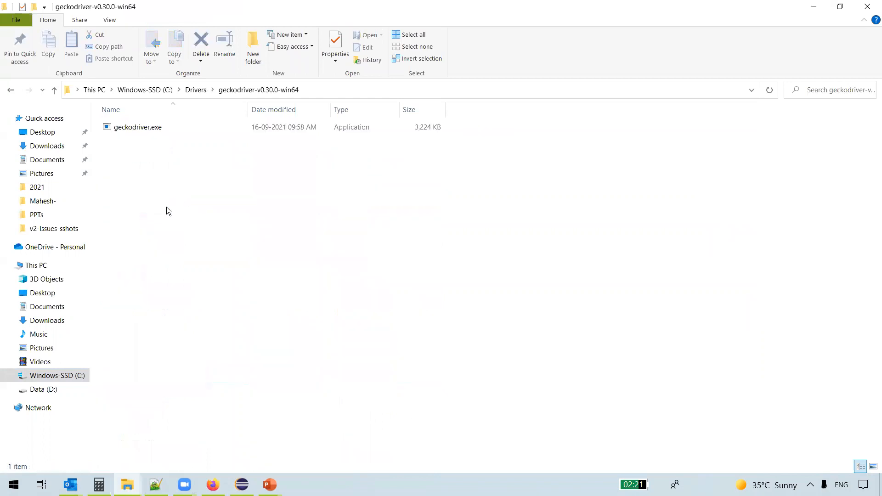
pyautogui.click(137, 127)
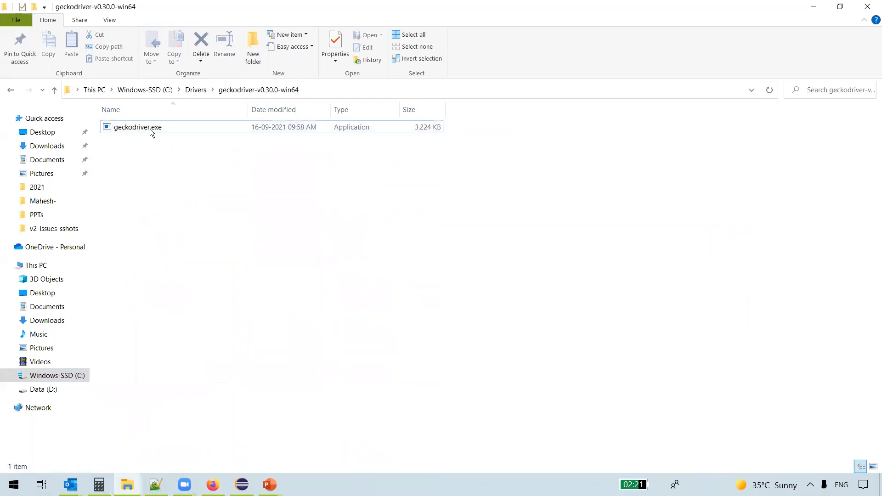
pyautogui.click(138, 127)
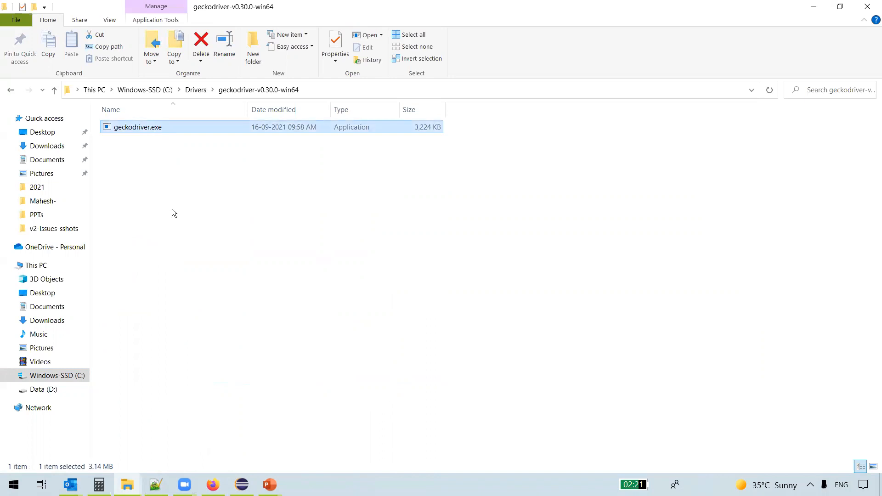
pyautogui.moveTo(239, 294)
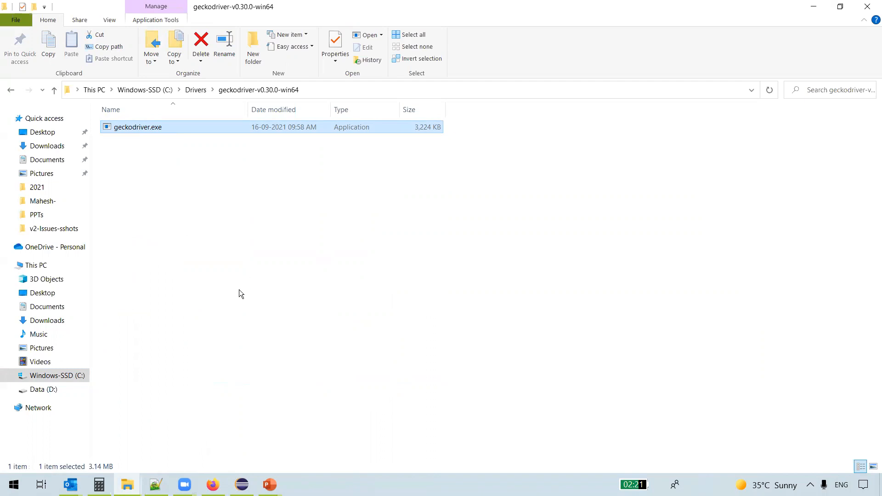
# Create class FirefoxBrowserDemo in com.sample with a main method stub
pyautogui.click(241, 484)
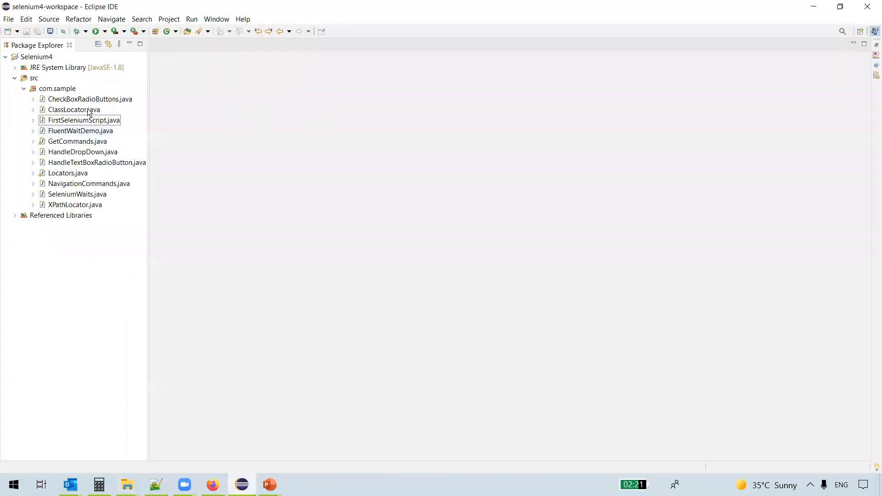
pyautogui.rightClick(56, 88)
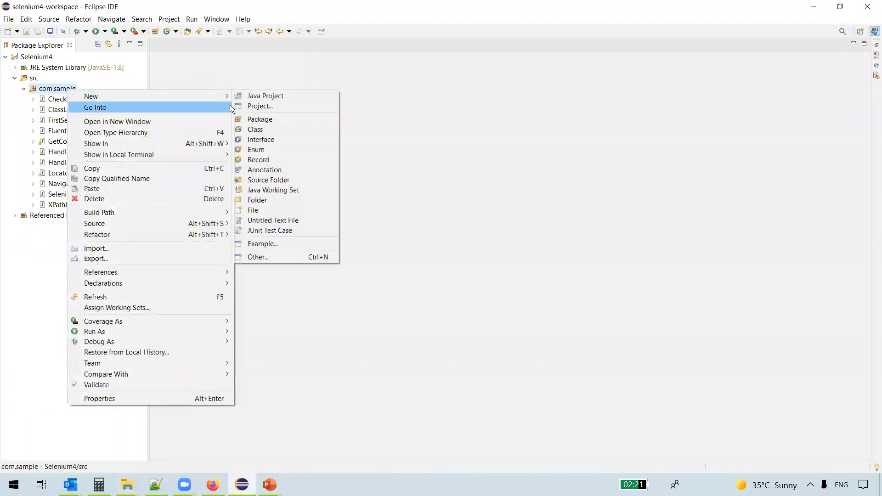
pyautogui.click(255, 129)
pyautogui.write('Frief')
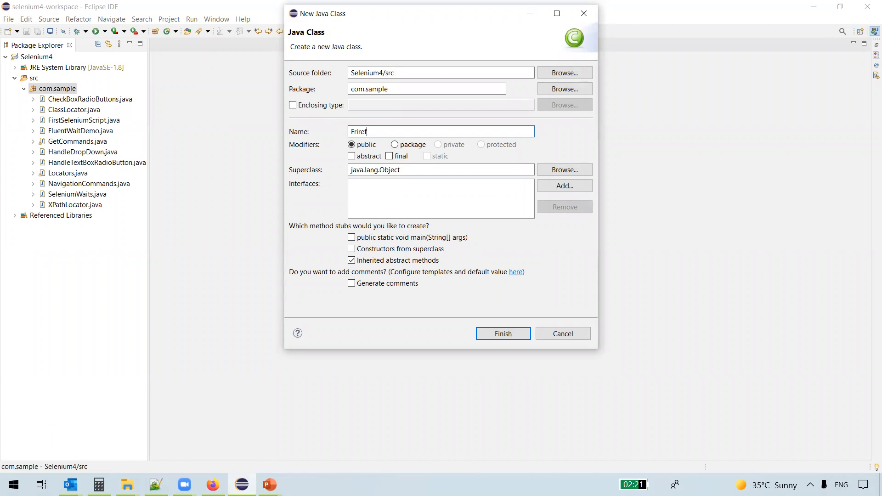
pyautogui.write('oxBrowserD')
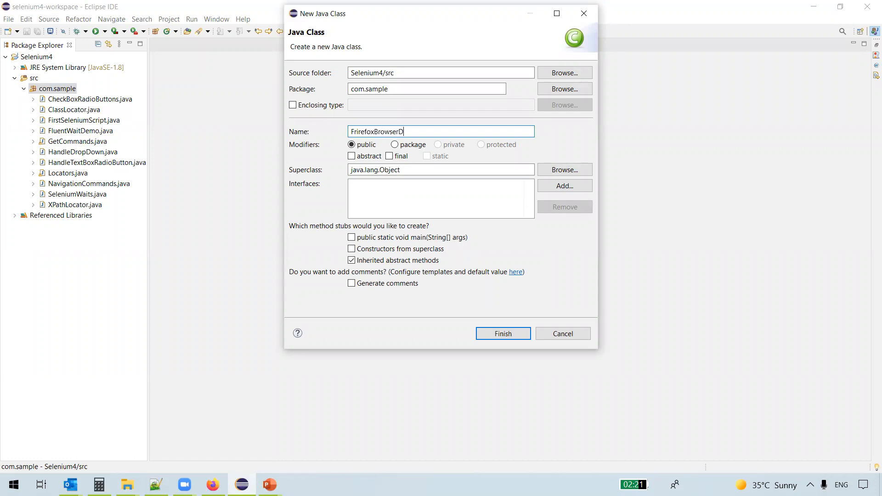
pyautogui.write('emo')
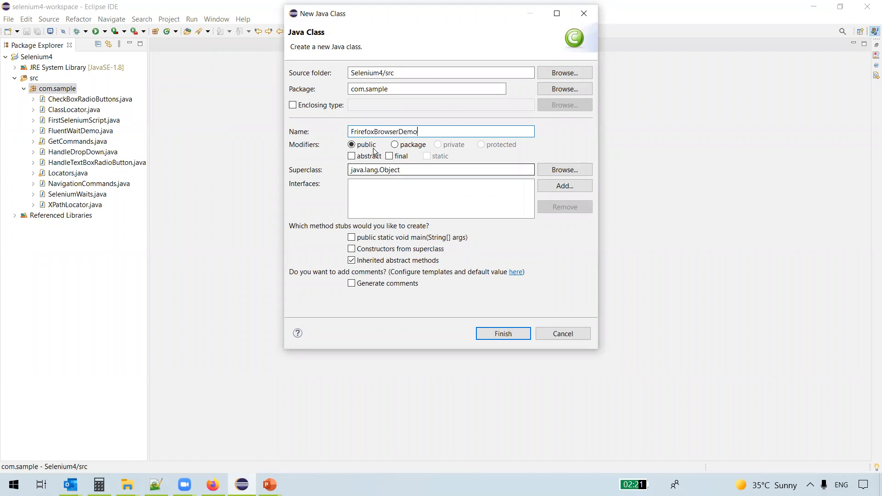
pyautogui.press('Backspace')
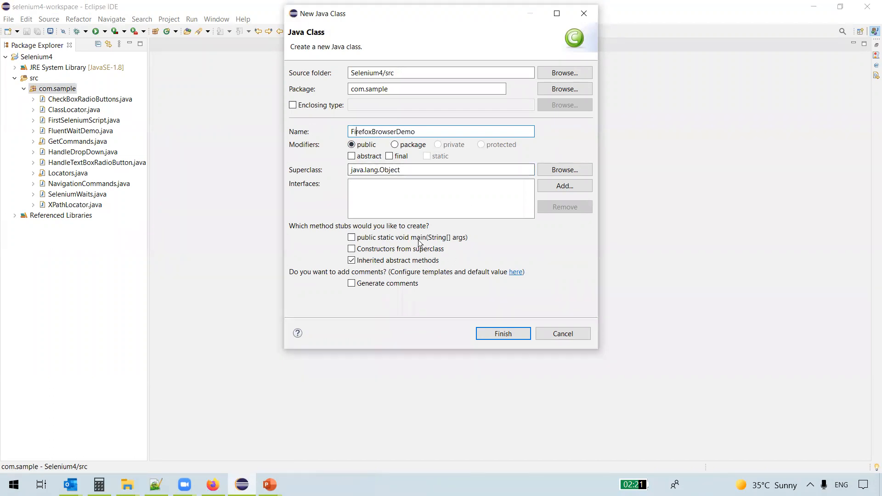
pyautogui.click(501, 333)
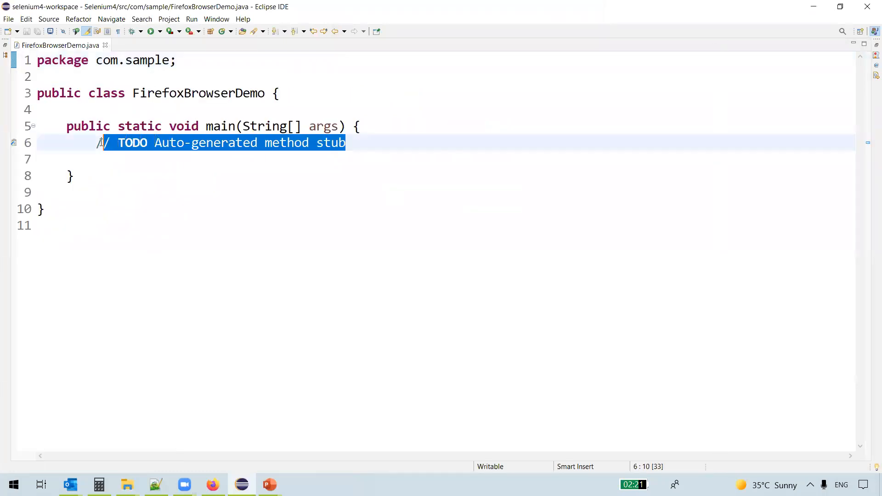
# Replace the TODO comment with System.setProperty("webdriver.gecko.driver", "")
pyautogui.press('Delete')
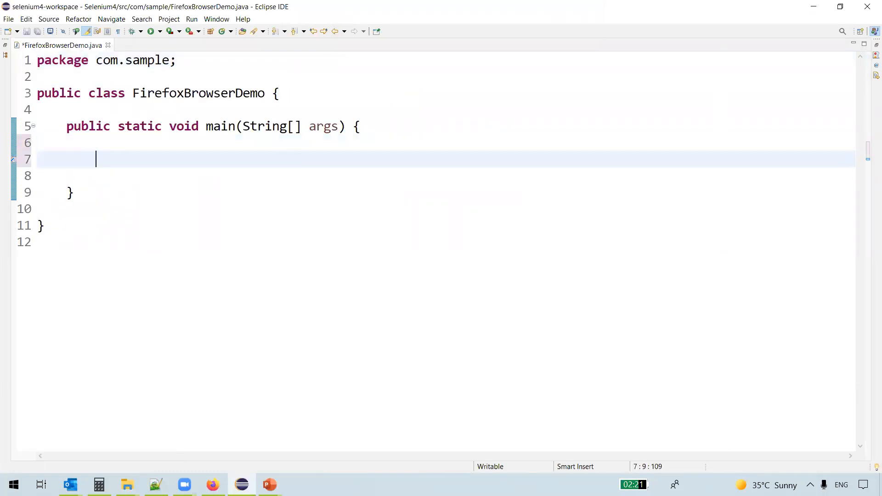
pyautogui.write('S')
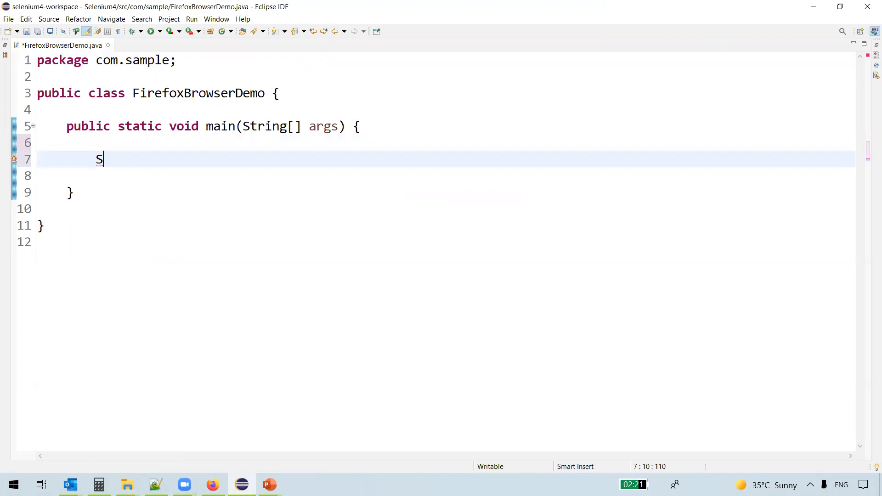
pyautogui.write('yste')
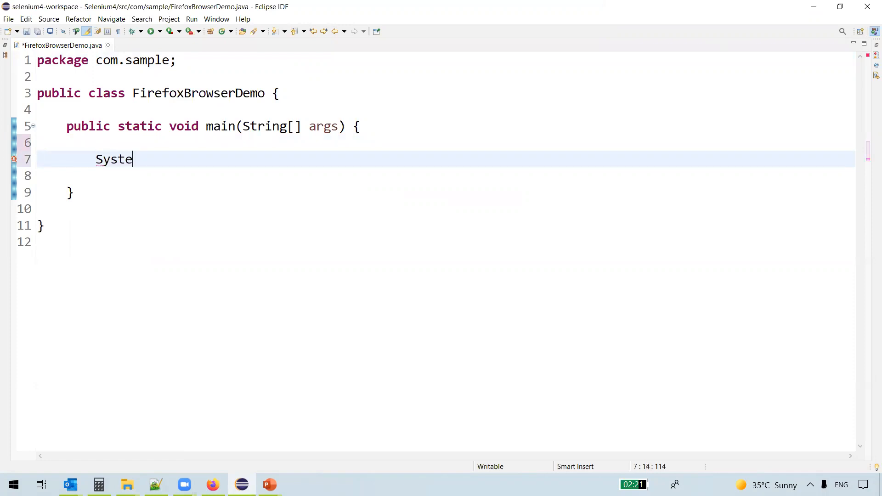
pyautogui.write('m.se')
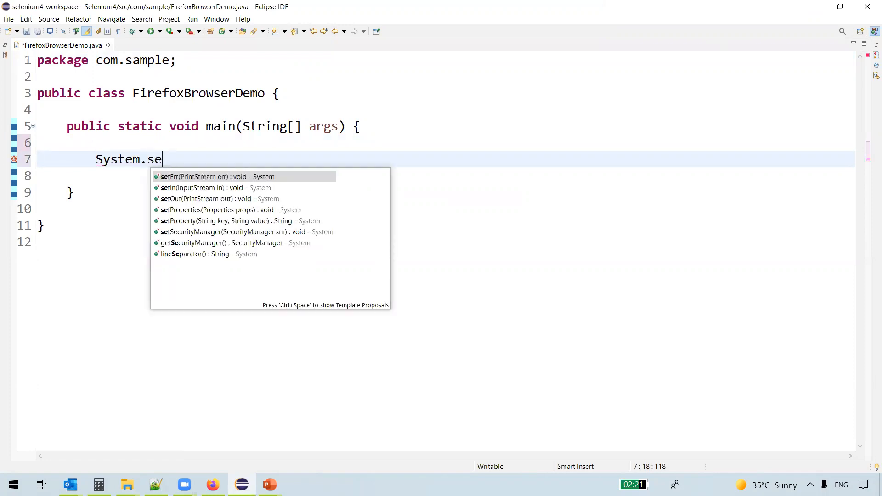
pyautogui.write('tPr')
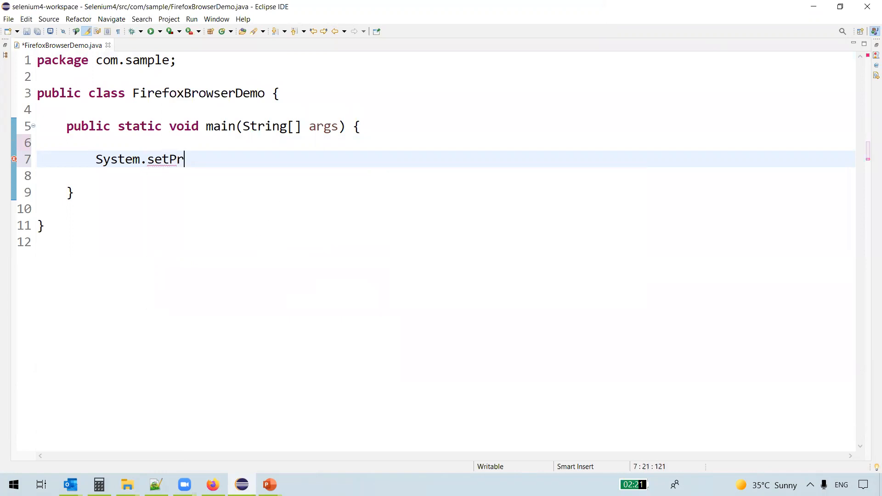
pyautogui.write('operty();')
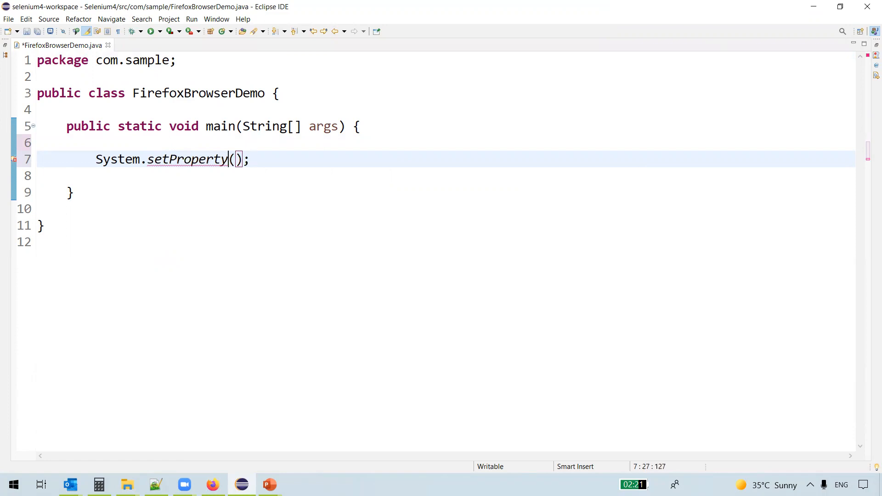
pyautogui.write('"" ,')
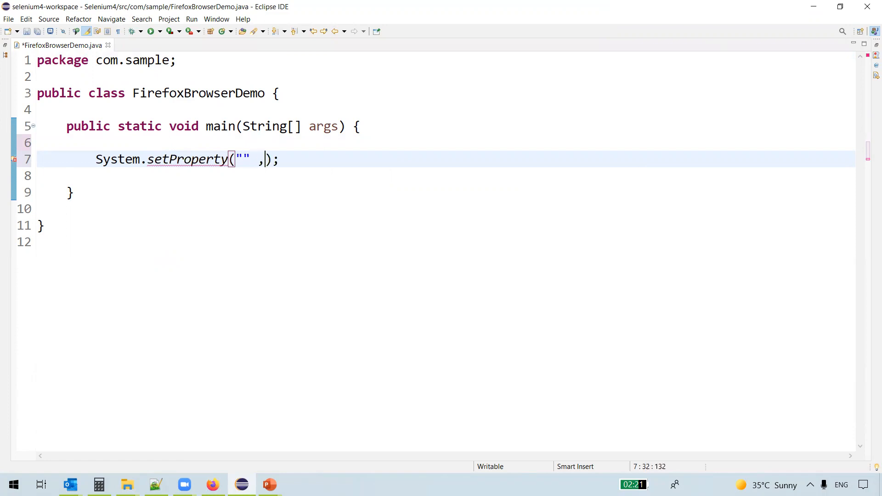
pyautogui.write('w')
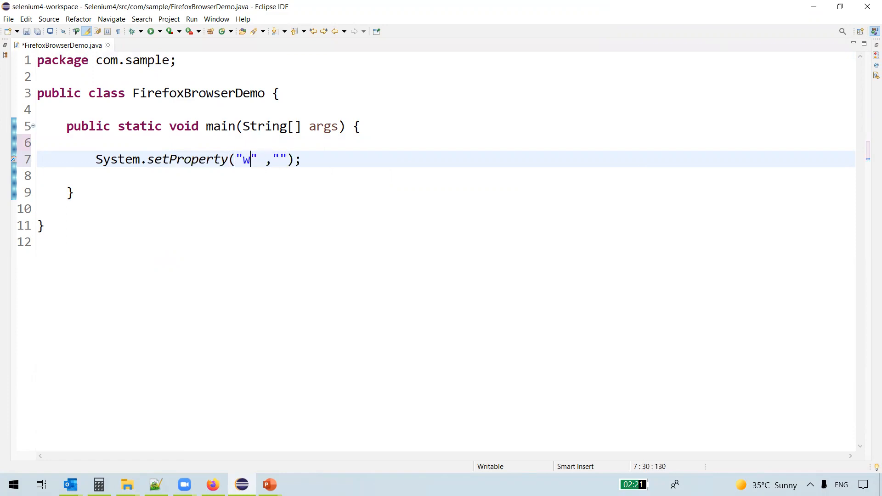
pyautogui.write('ebdriver.')
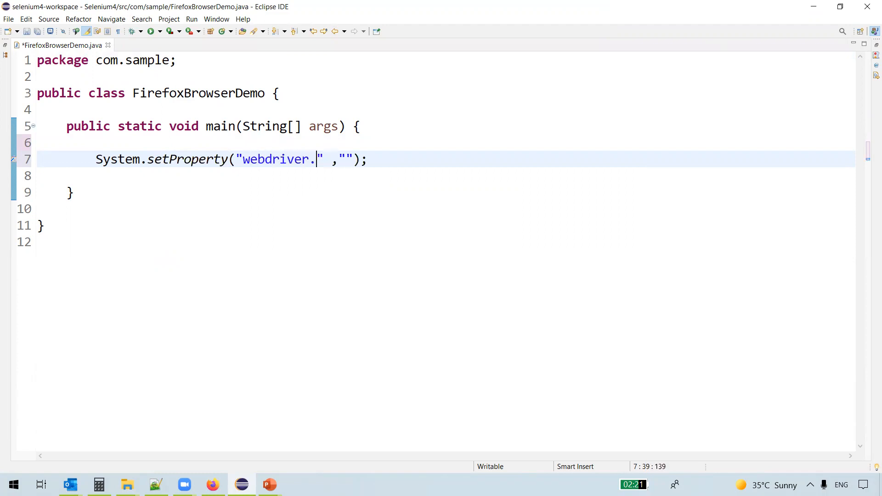
pyautogui.write('gecko.d')
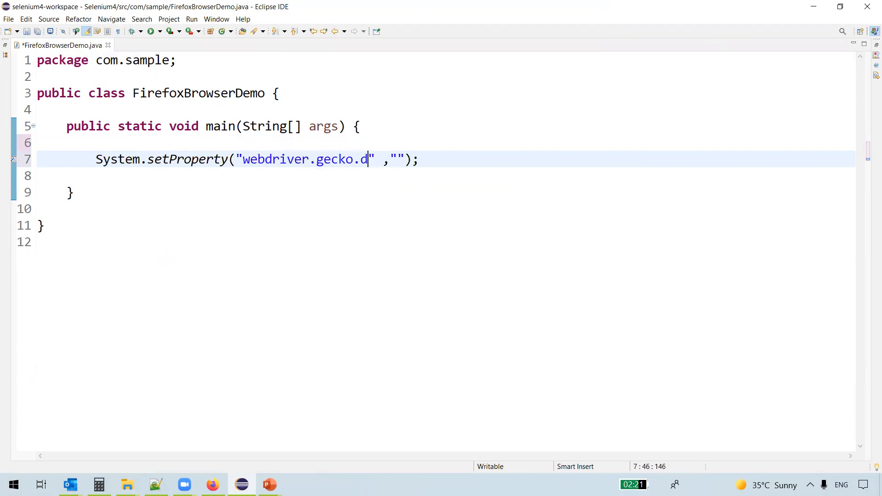
pyautogui.write('river')
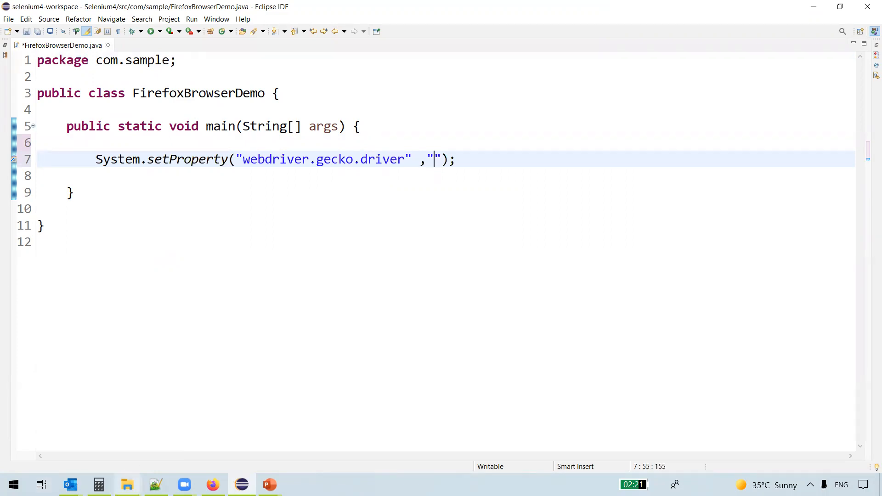
pyautogui.click(126, 484)
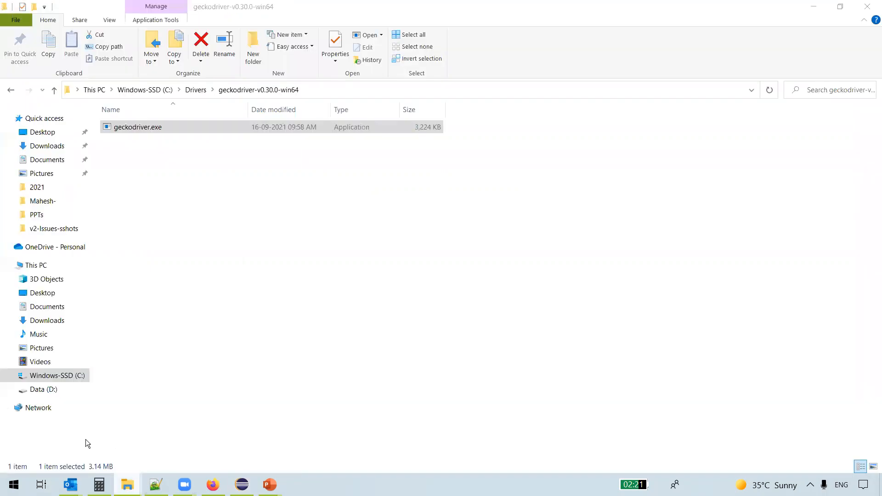
pyautogui.click(163, 150)
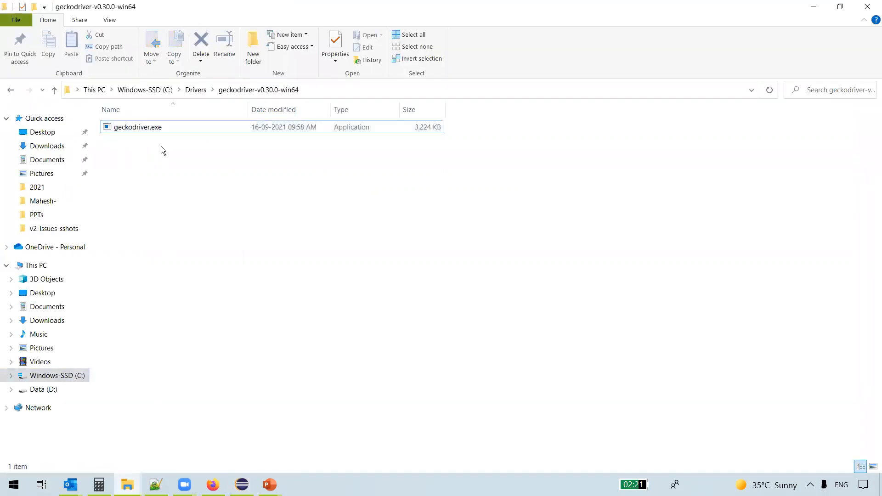
pyautogui.click(138, 126)
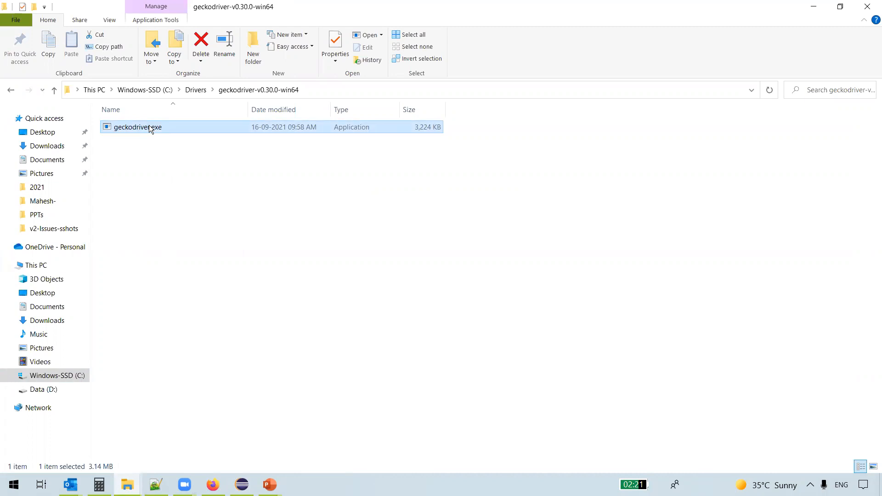
pyautogui.rightClick(137, 127)
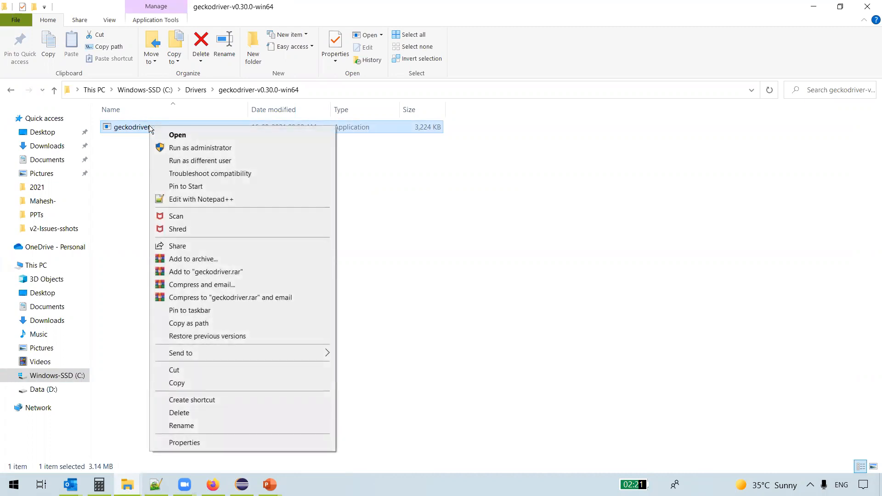
pyautogui.moveTo(166, 193)
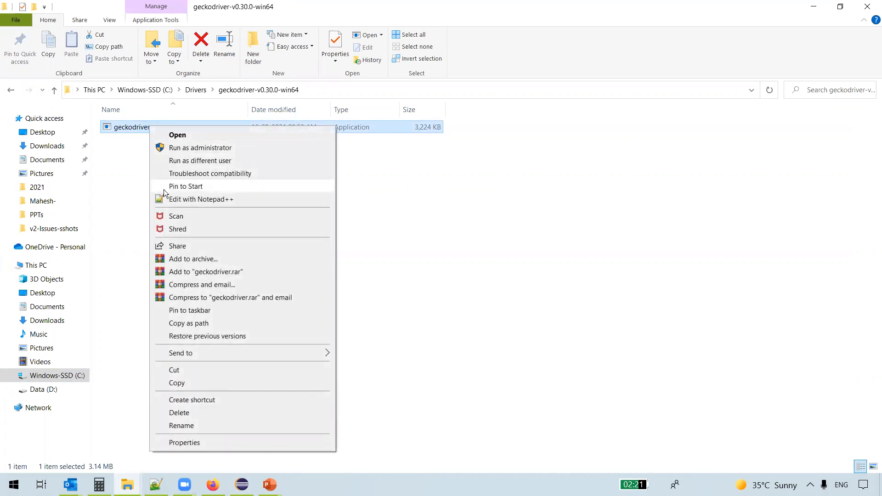
pyautogui.moveTo(197, 323)
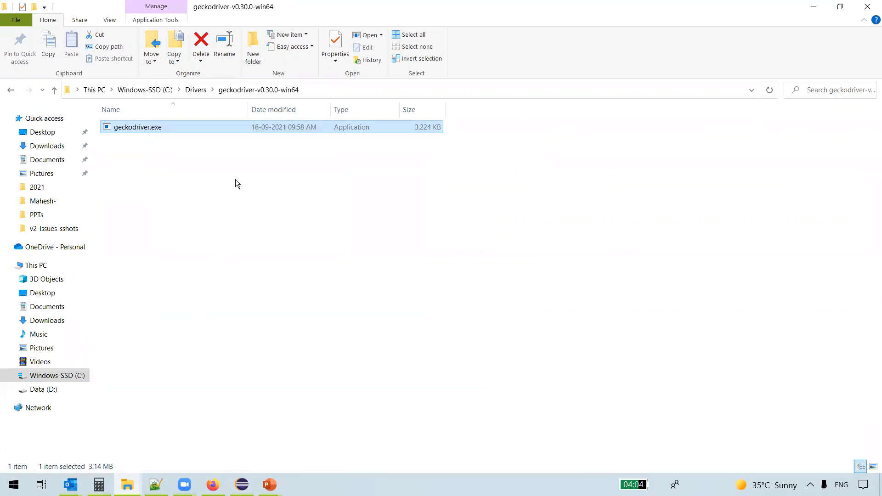
pyautogui.click(242, 484)
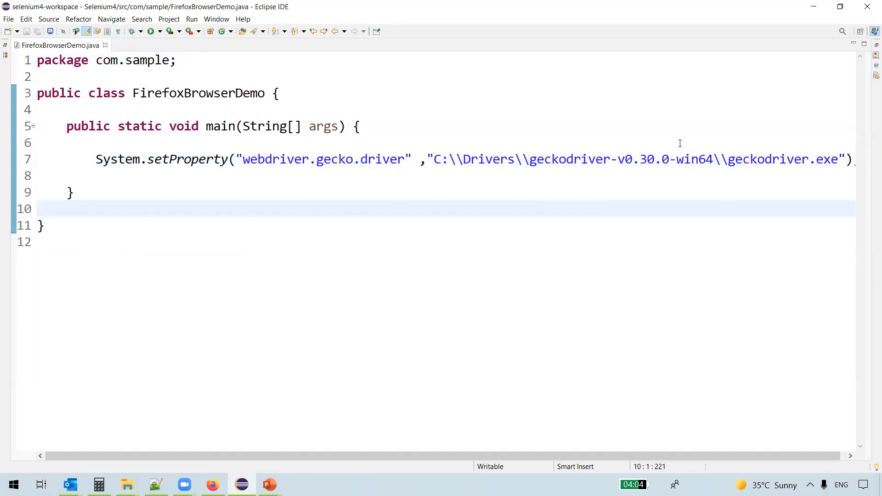
pyautogui.moveTo(757, 162)
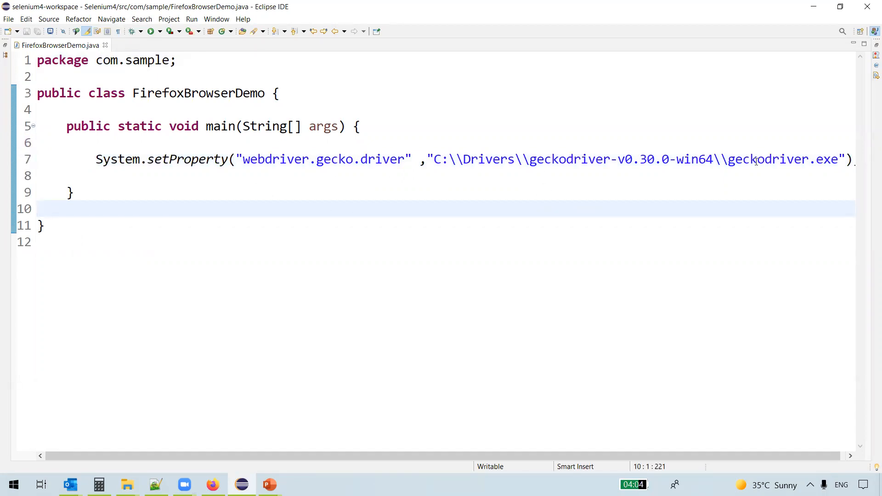
# Place the cursor on a new line below the setProperty statement
pyautogui.click(224, 159)
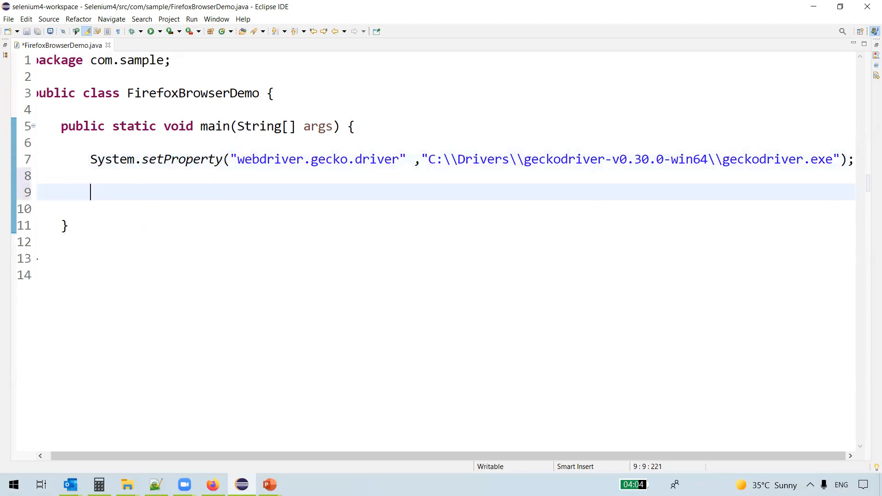
# Type WebDriver driver = new FirefoxDriver();, save, and select the misspelled FireFox name
pyautogui.write('WebD')
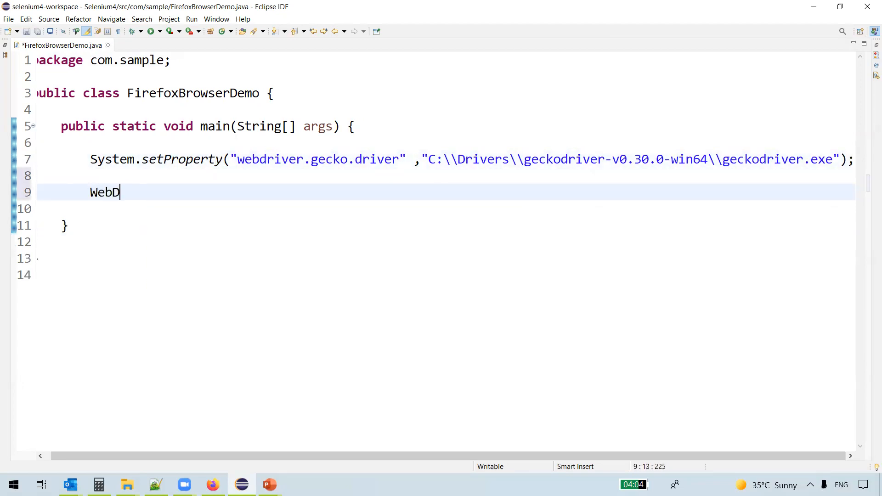
pyautogui.write('river drive')
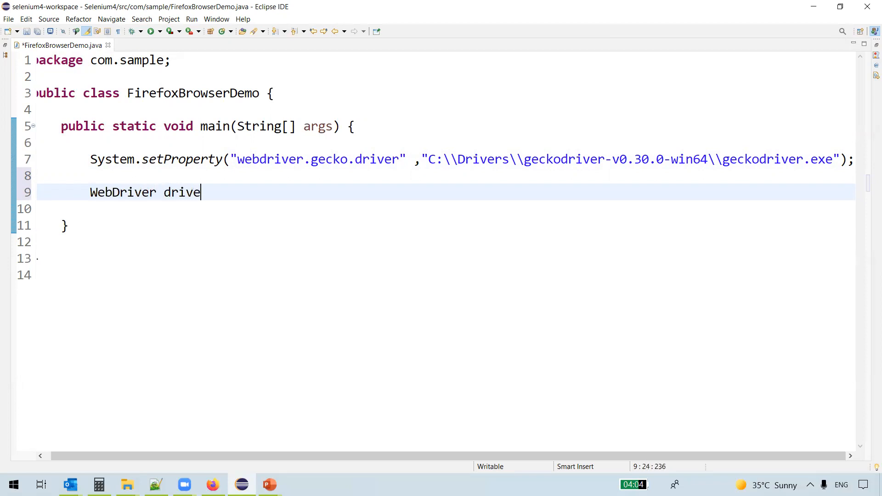
pyautogui.write('r =')
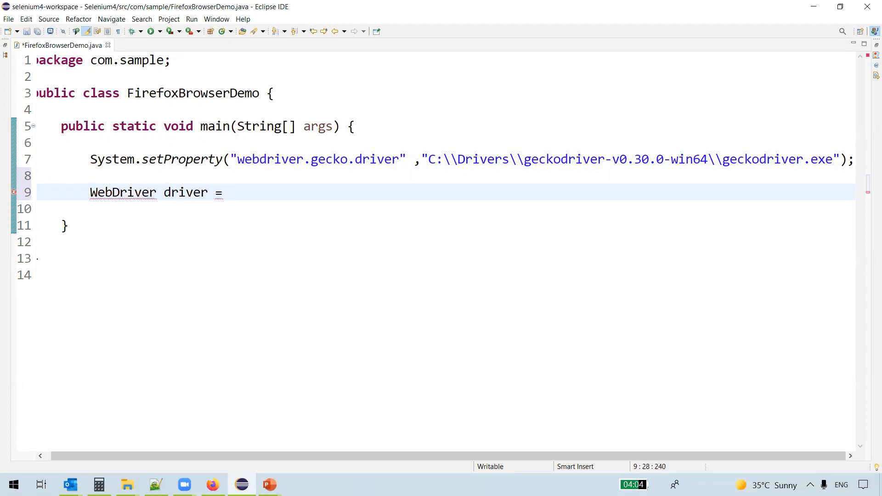
pyautogui.write('new Fir')
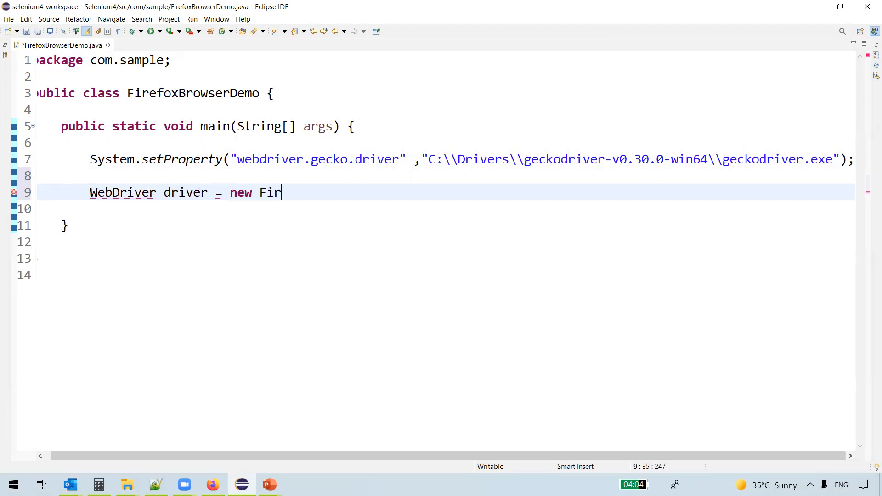
pyautogui.write('eFox')
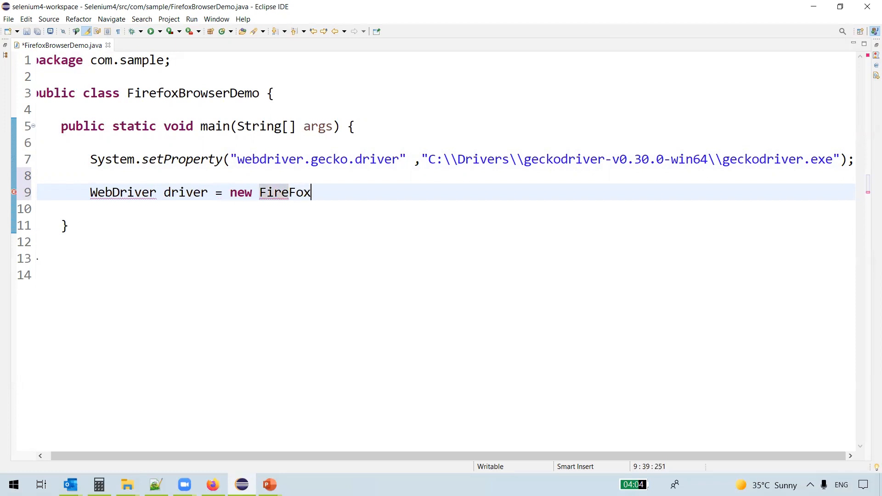
pyautogui.write('Driver();')
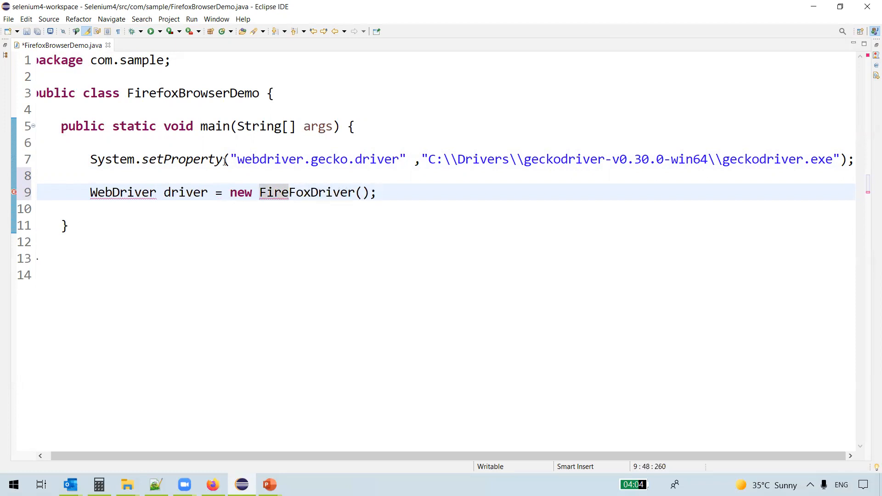
pyautogui.press('ctrl+s')
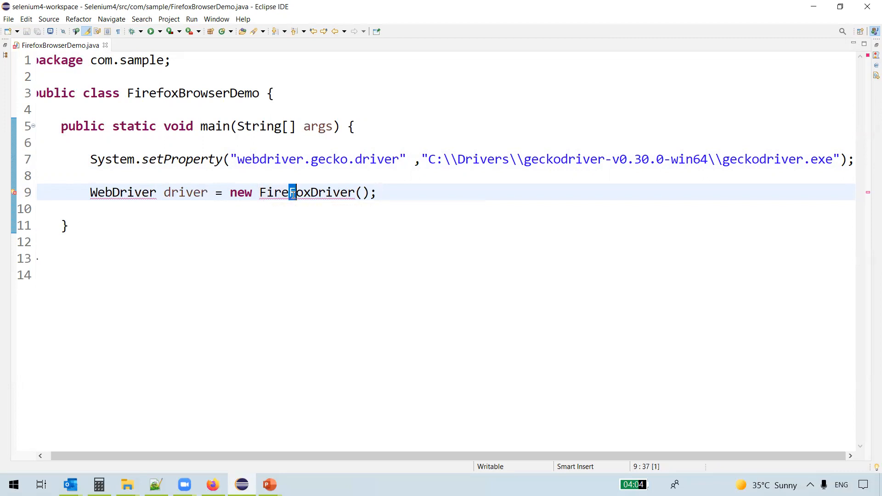
pyautogui.doubleClick(306, 192)
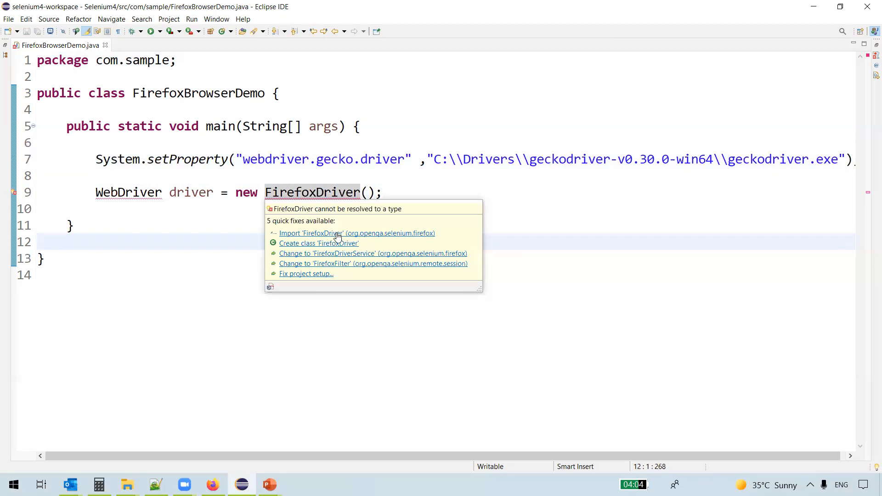
# Import FirefoxDriver and WebDriver via quick fixes, then add a blank line
pyautogui.click(356, 232)
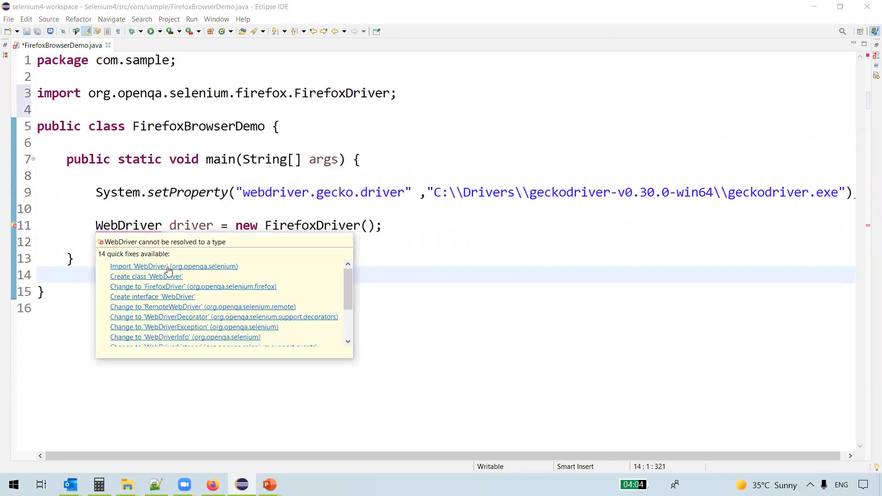
pyautogui.click(174, 266)
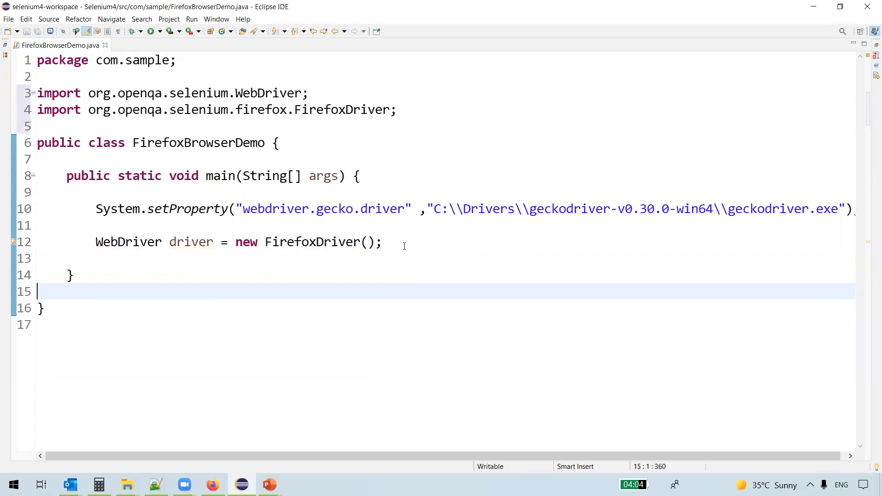
pyautogui.press('Return')
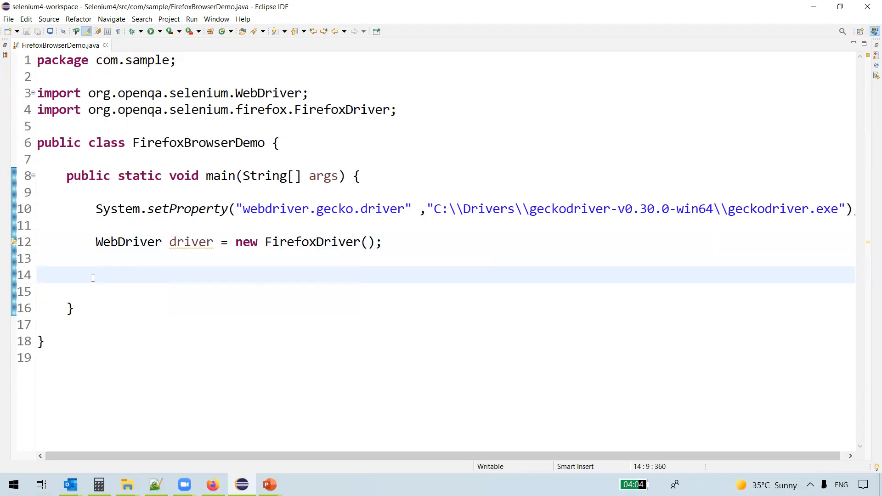
# Start a driver.manage().window() call on line 14, below the FirefoxDriver declaration
pyautogui.click(293, 242)
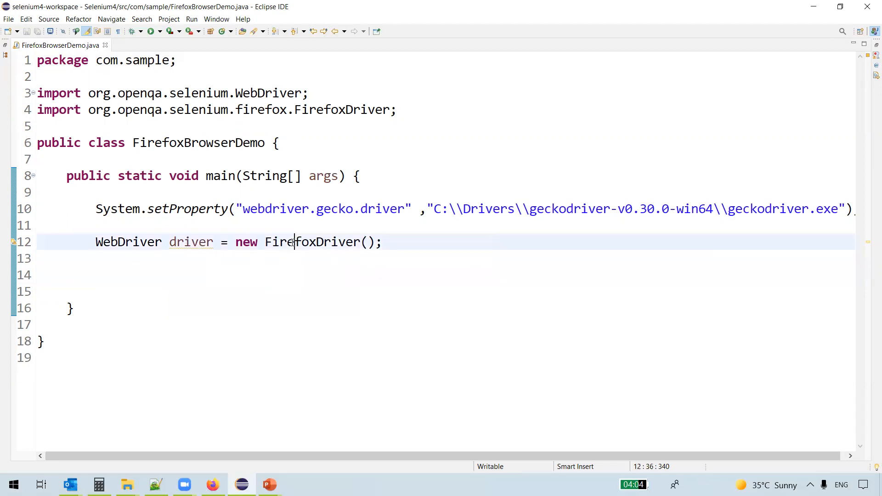
pyautogui.click(145, 275)
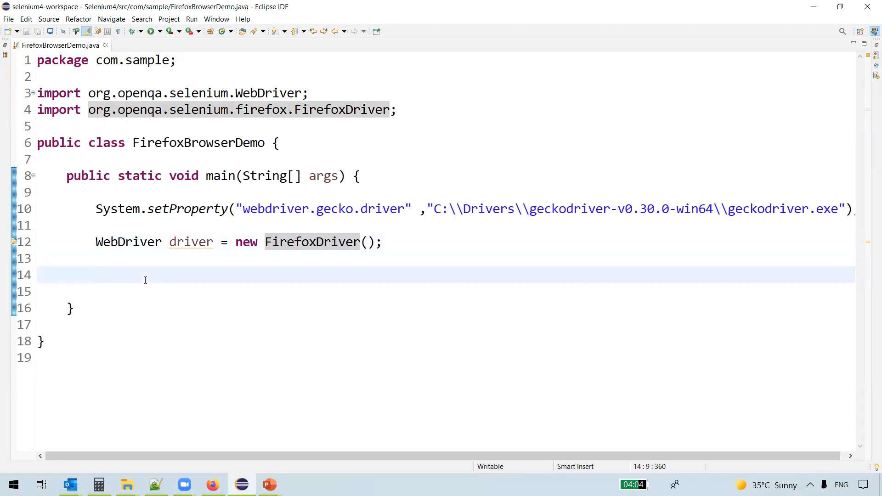
pyautogui.write('driver')
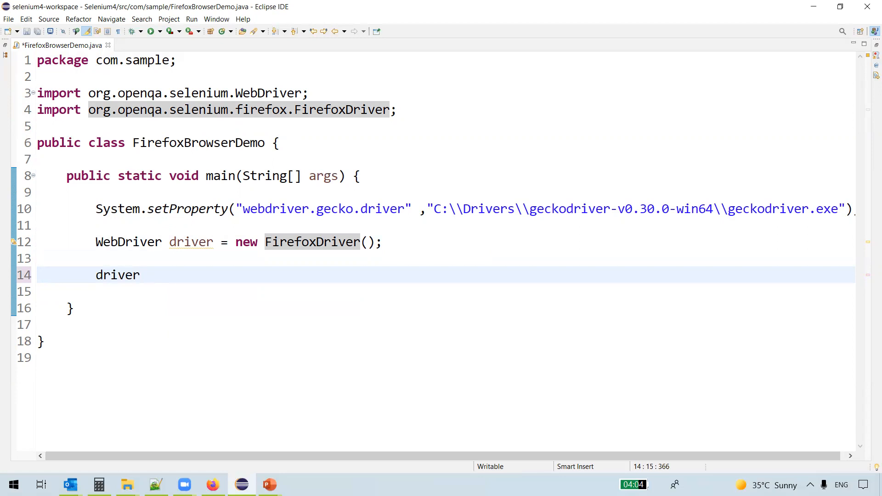
pyautogui.write('.')
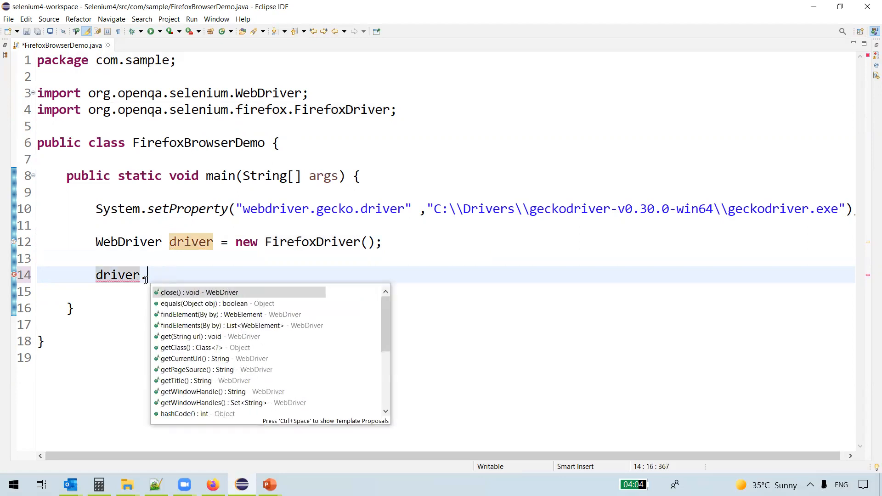
pyautogui.write('m')
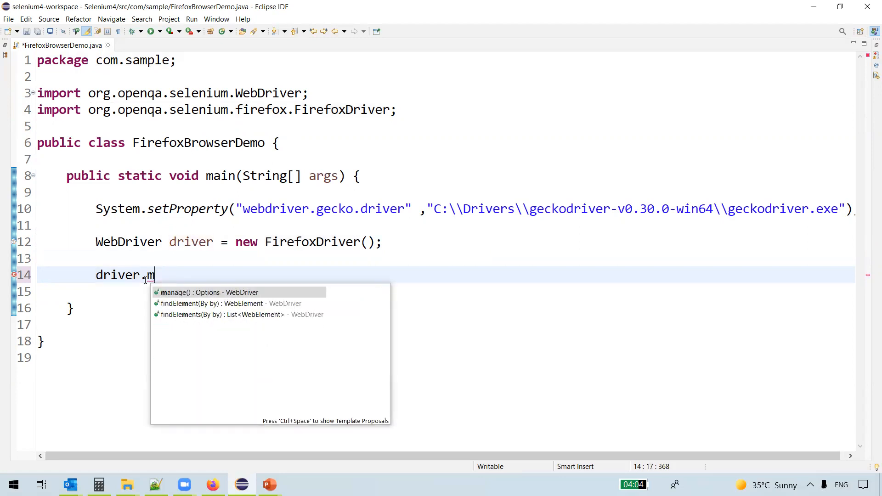
pyautogui.write('anage().wi')
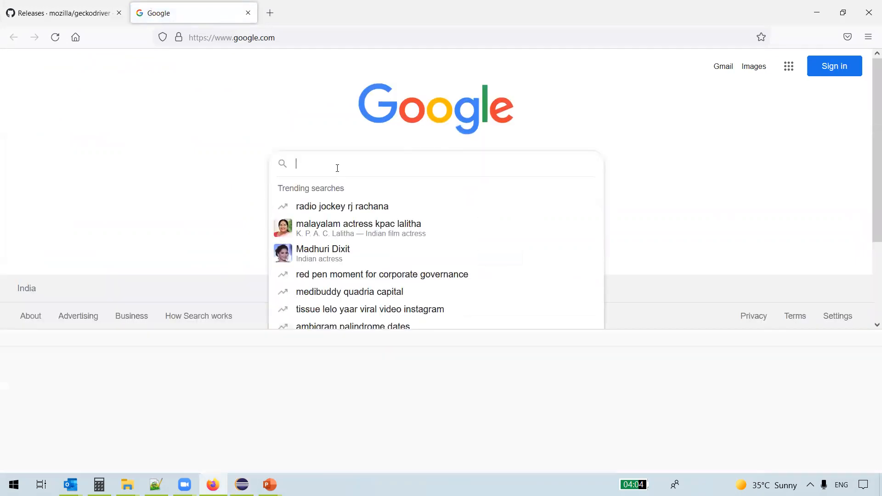
# Toggle Firefox developer tools with F12 while Google's home page is open in a second tab
pyautogui.press('F12')
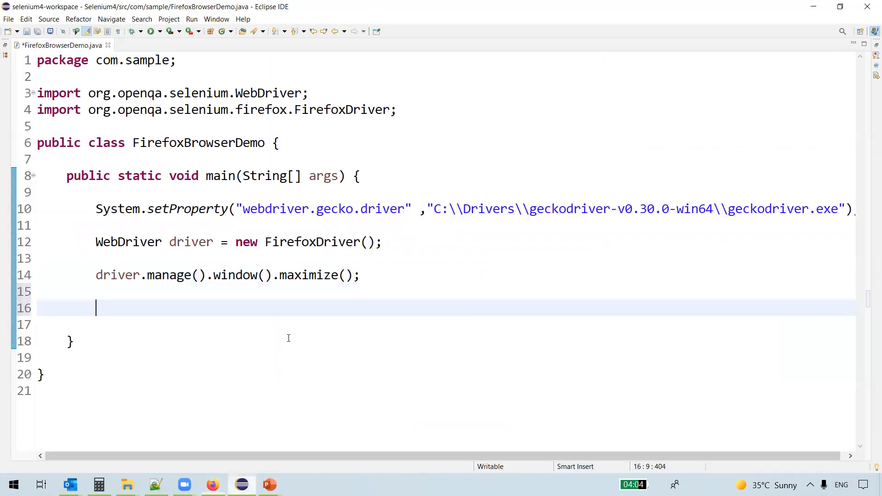
pyautogui.write('driver')
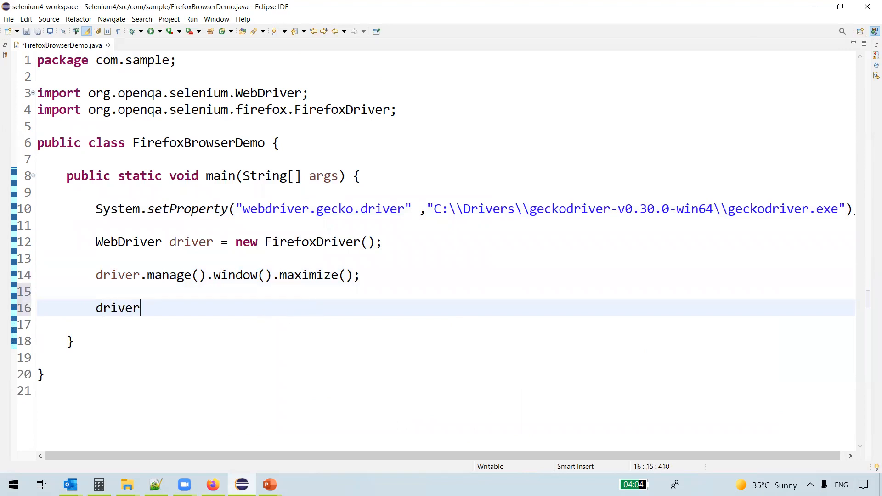
pyautogui.write('.get("");')
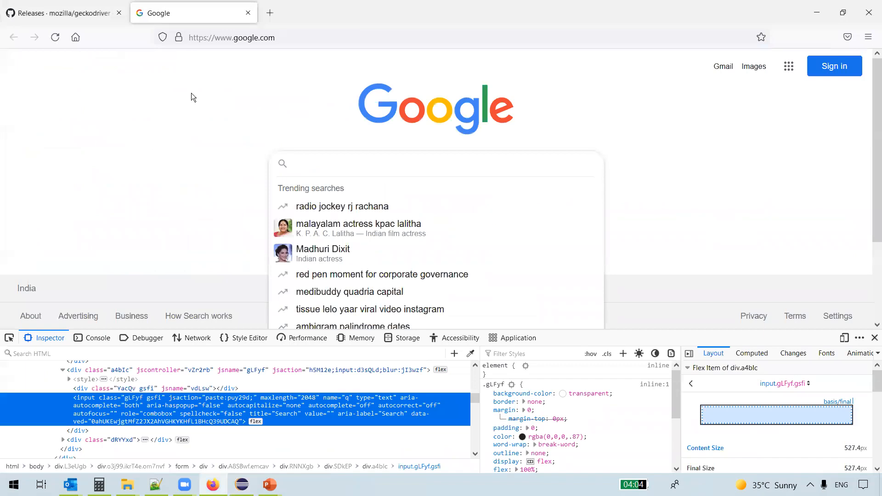
pyautogui.click(241, 483)
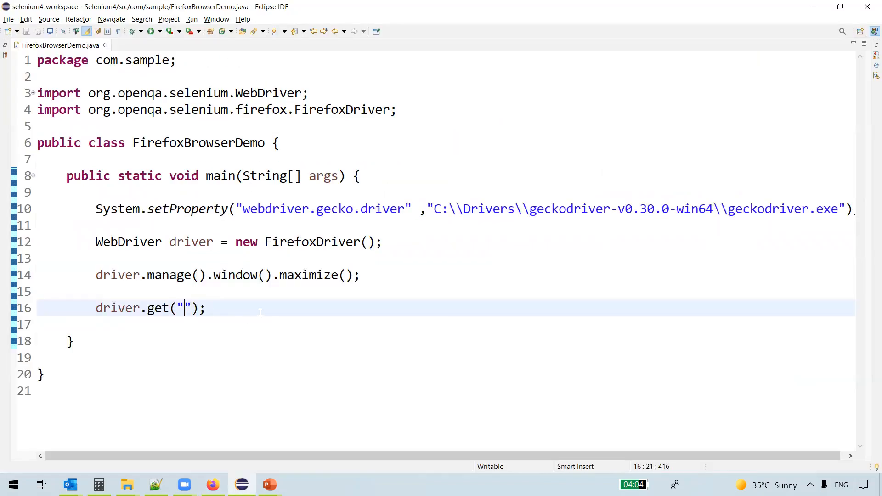
pyautogui.write('https://www.google.com/')
pyautogui.write('driver')
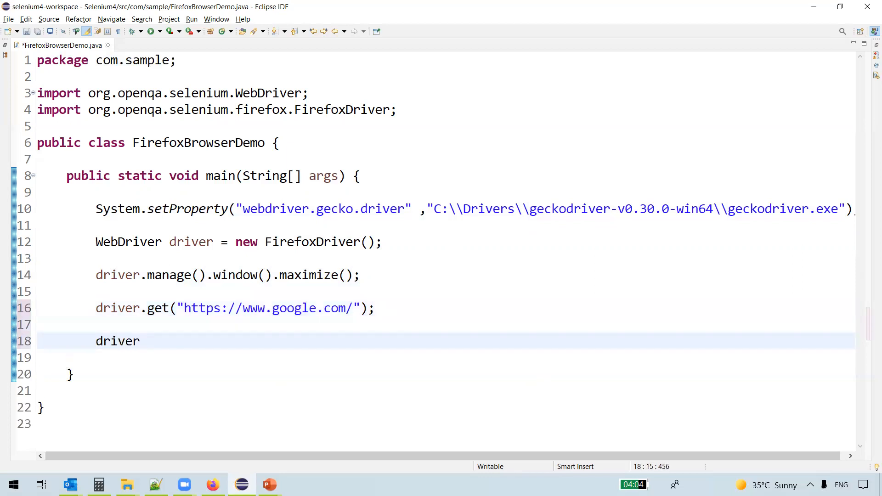
pyautogui.write('.fid')
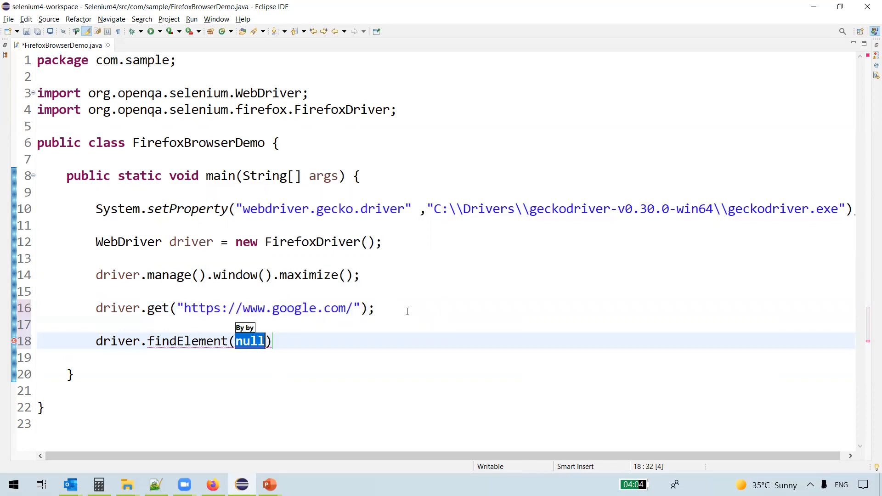
# Locate the element with By.name("q") and chain a sendKeys call
pyautogui.write('By.n')
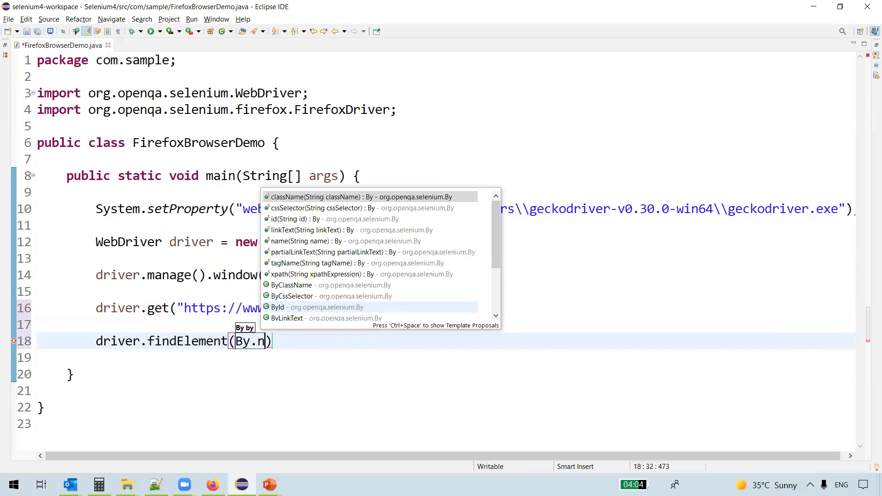
pyautogui.click(301, 240)
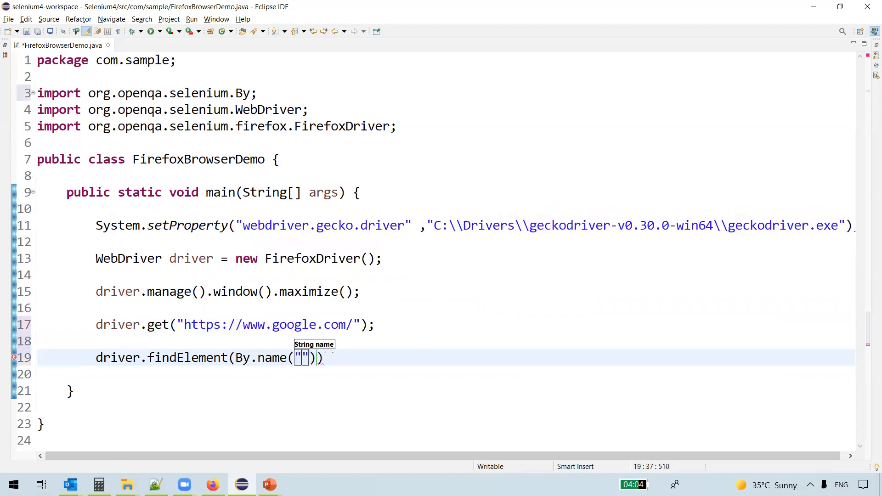
pyautogui.write('q')
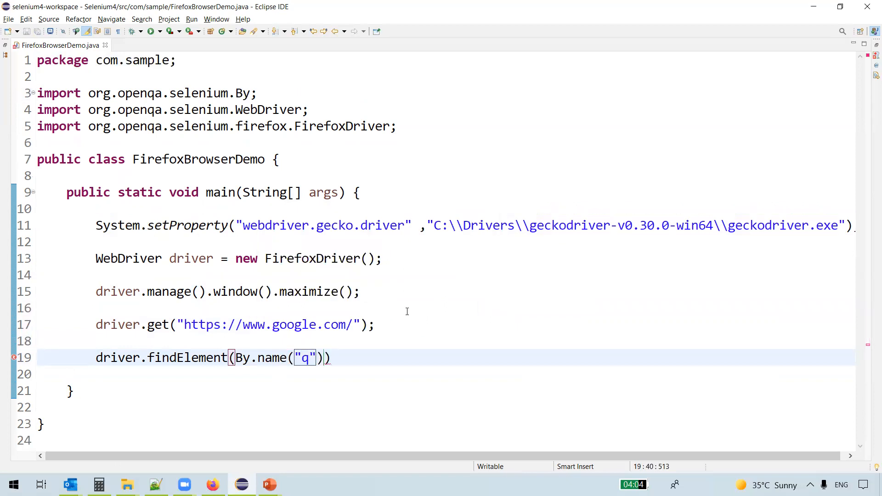
pyautogui.write('.se')
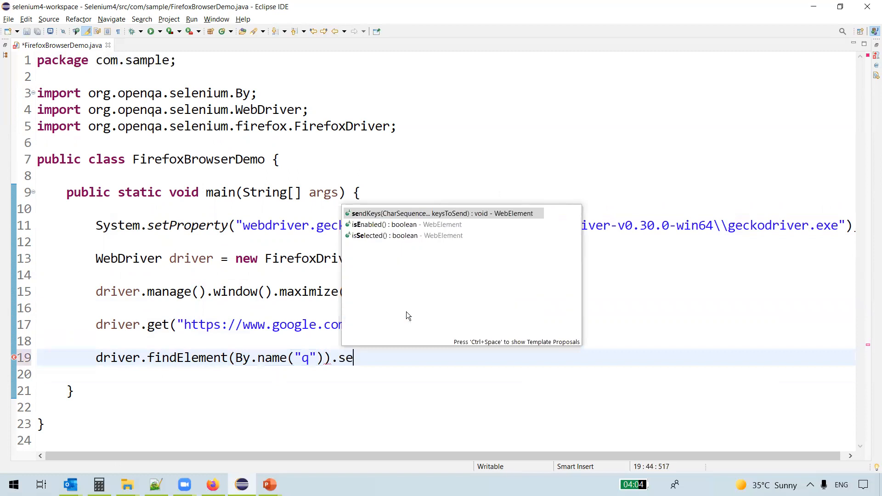
pyautogui.click(442, 213)
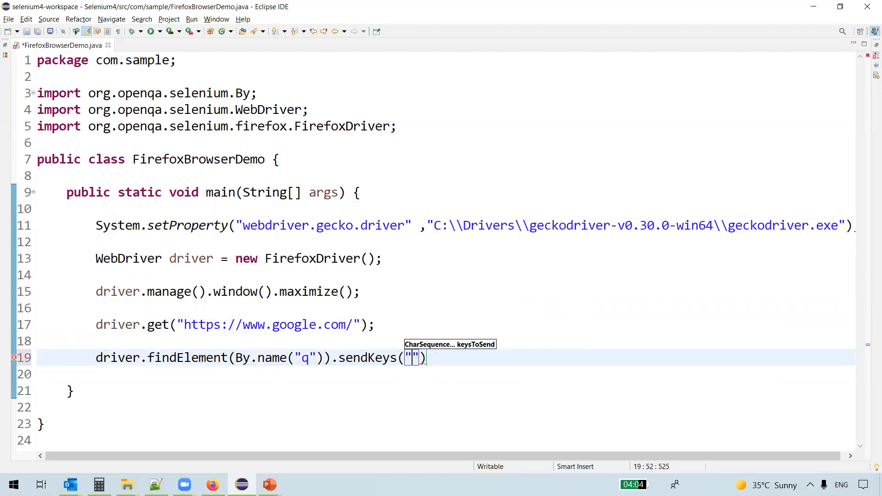
# Send "TechStack9" with Keys.ENTER, and import org.openqa.selenium.Keys via Quick Fix
pyautogui.write('Tech')
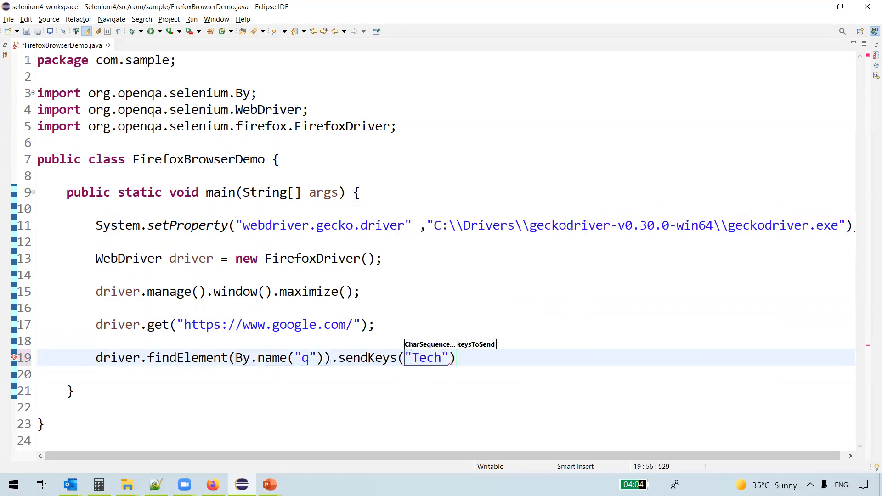
pyautogui.write('Stack9')
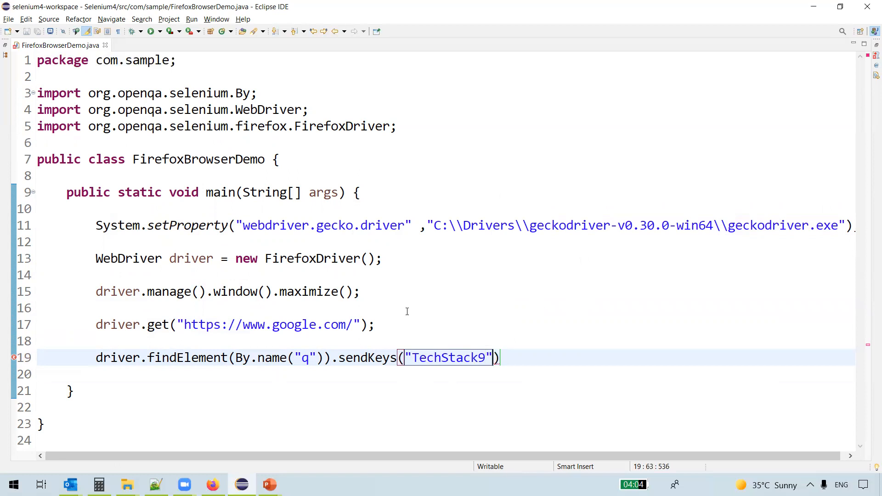
pyautogui.write(', Keys.')
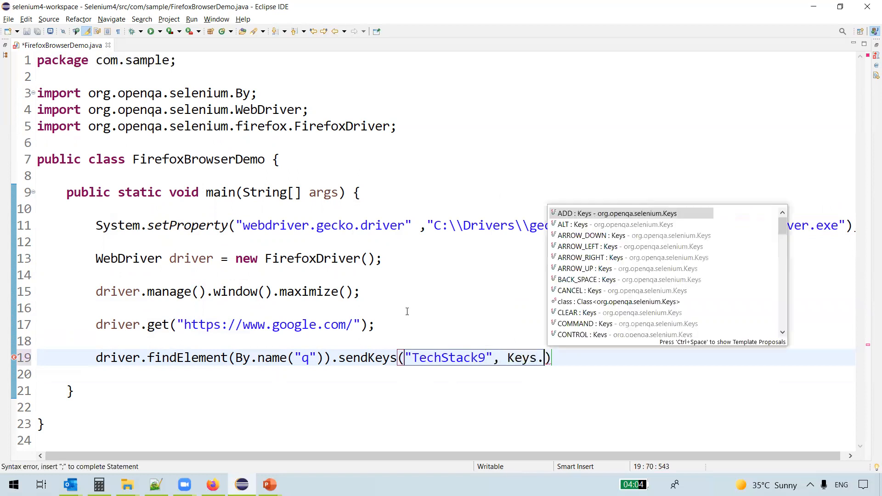
pyautogui.write('ENTER')
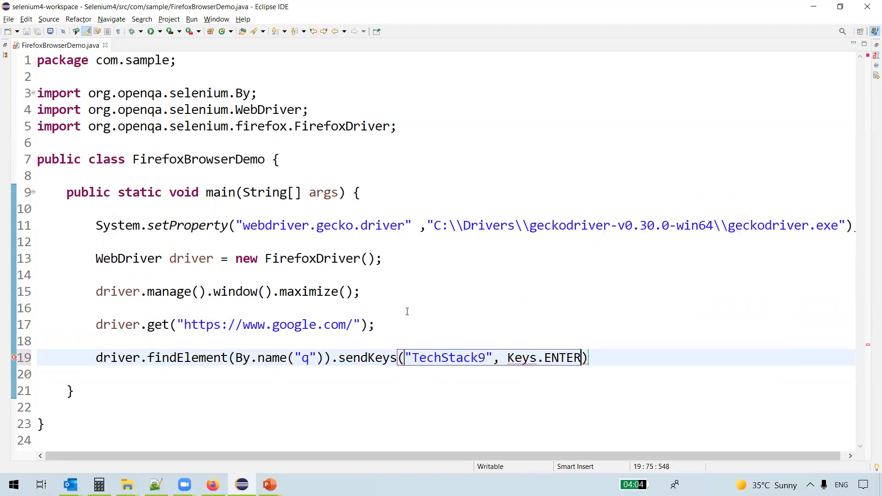
pyautogui.write(';')
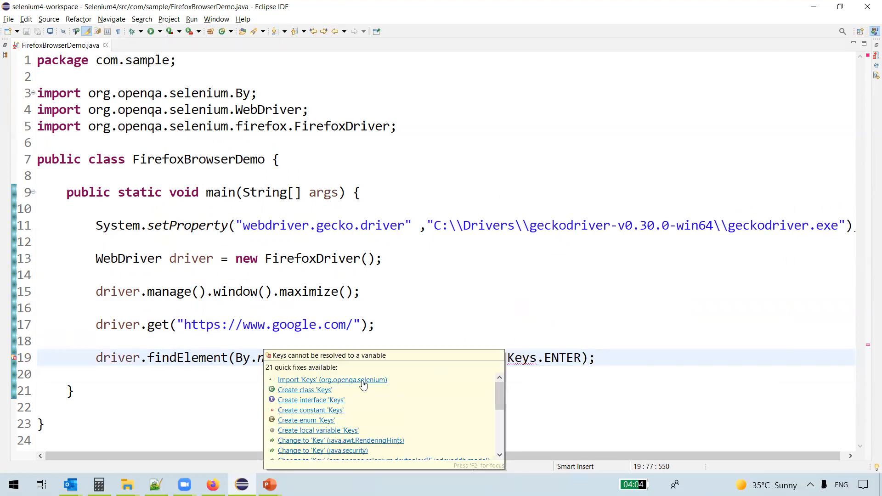
pyautogui.click(332, 379)
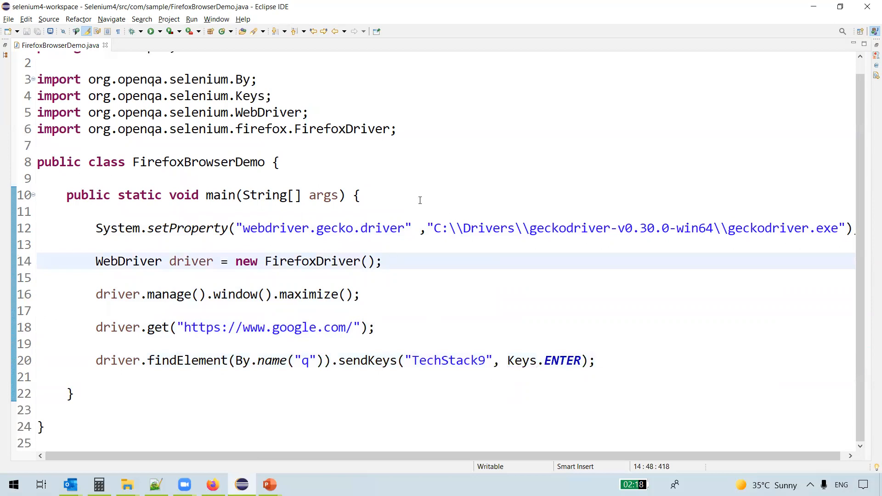
pyautogui.click(177, 228)
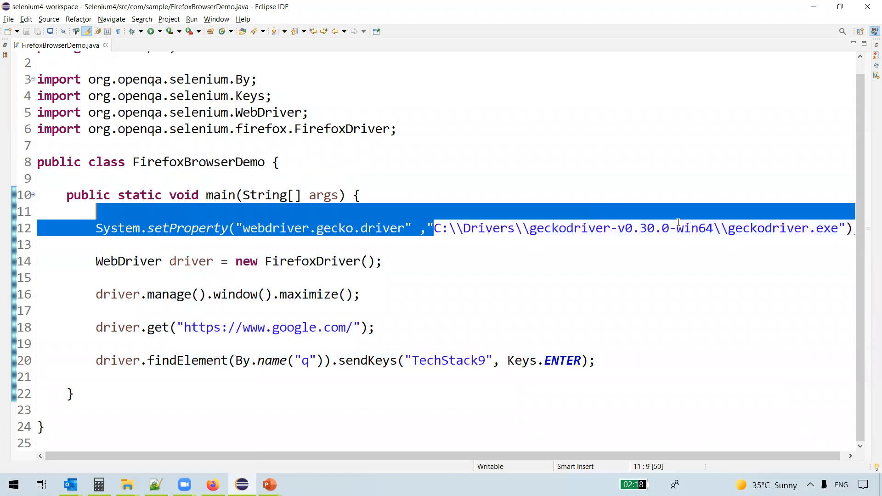
pyautogui.click(175, 228)
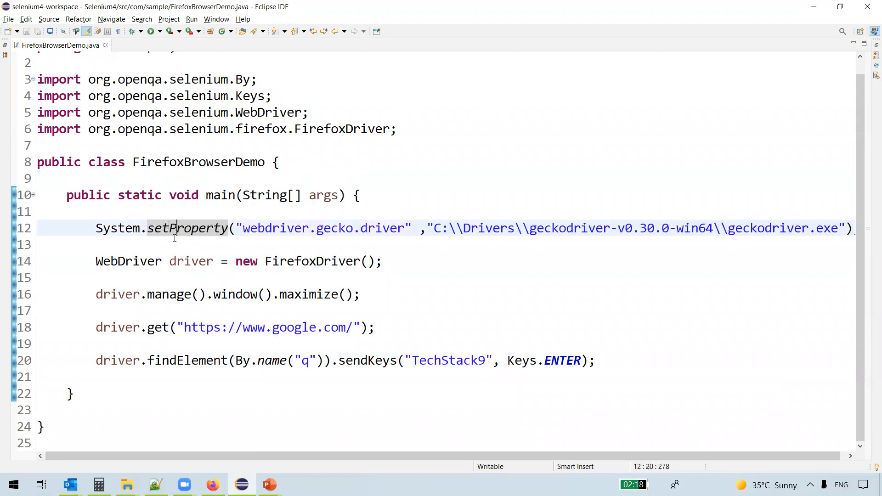
pyautogui.click(382, 261)
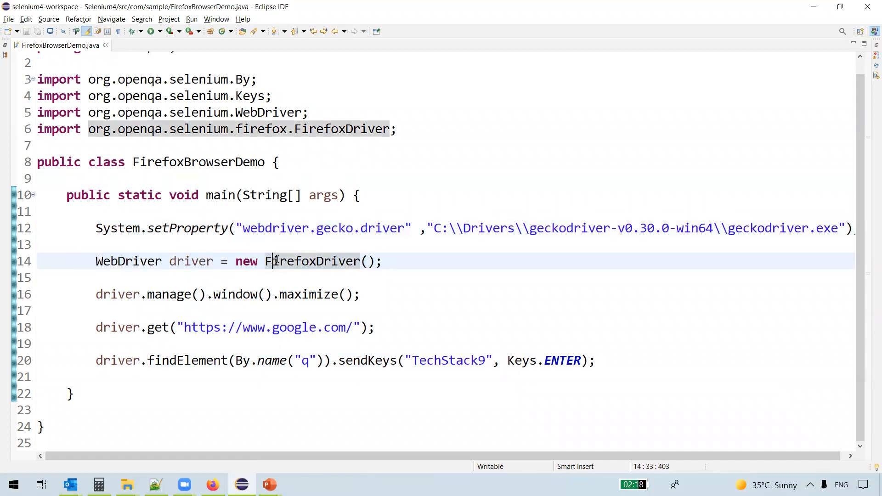
pyautogui.click(101, 311)
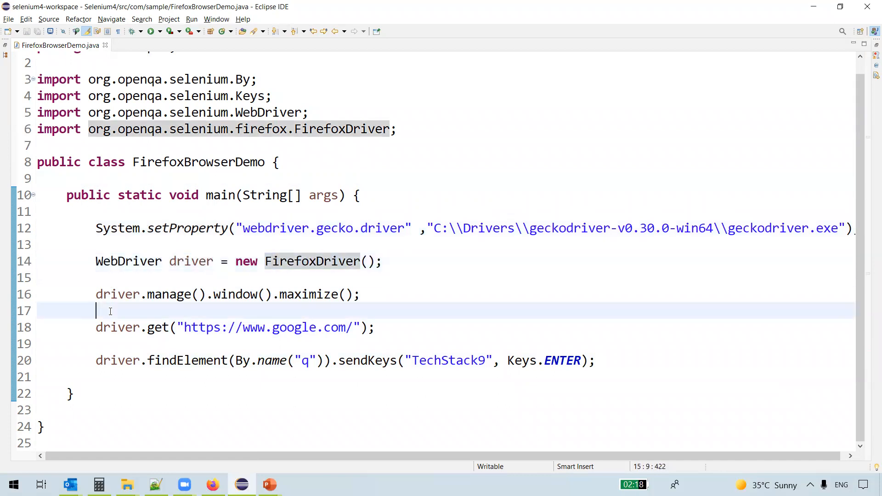
pyautogui.tripleClick(235, 327)
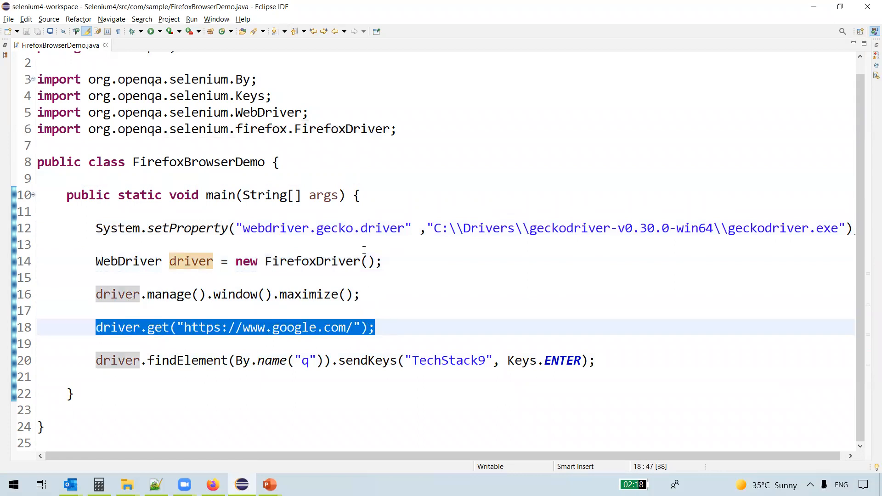
pyautogui.click(101, 243)
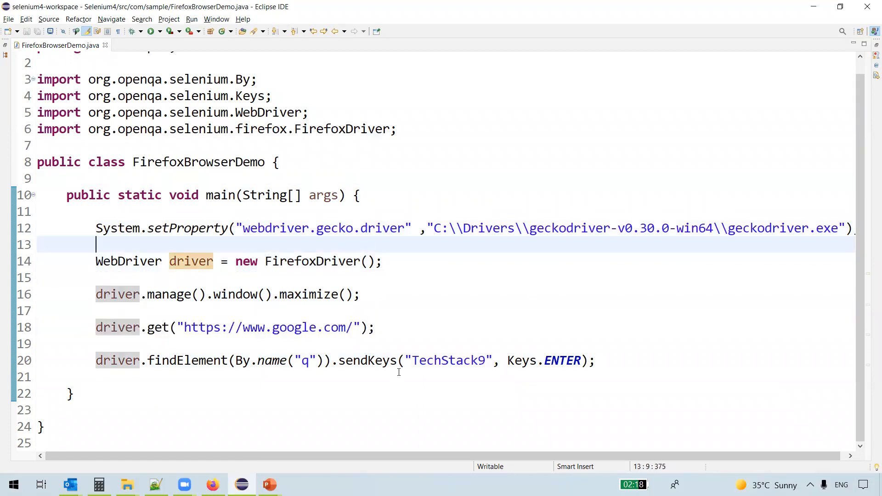
pyautogui.doubleClick(447, 361)
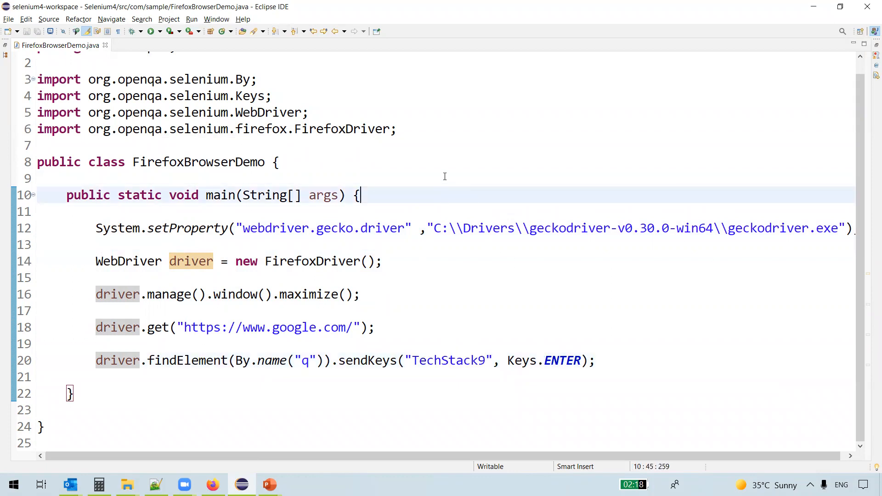
pyautogui.click(276, 162)
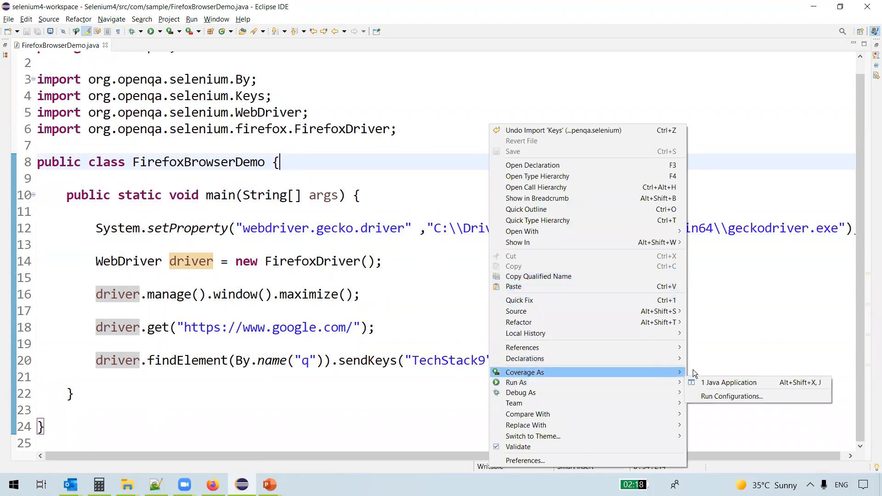
# Run FirefoxBrowserDemo as a Java Application from the editor's context menu
pyautogui.click(729, 382)
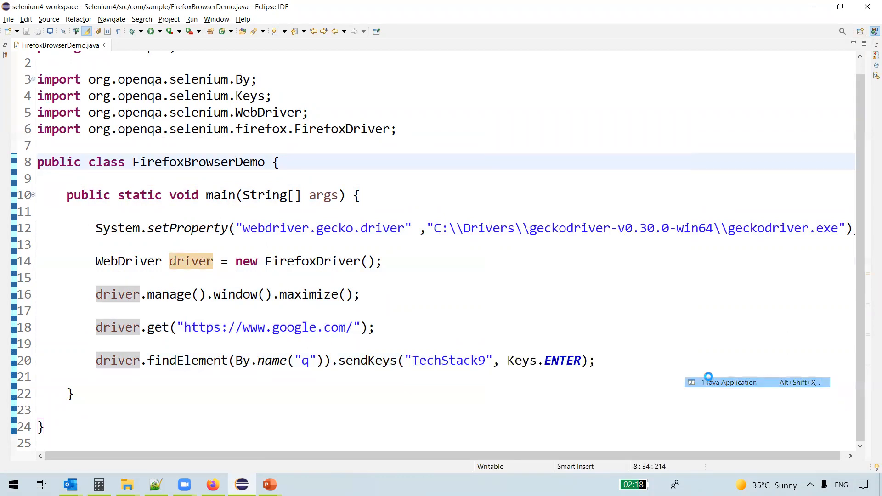
pyautogui.click(420, 196)
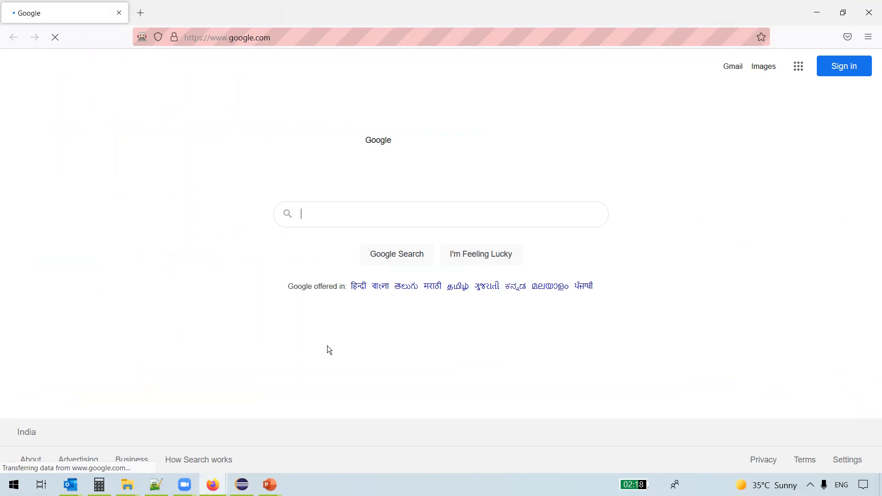
# Press Enter while the automated Firefox window loads Google and searches TechStack9
pyautogui.press('Return')
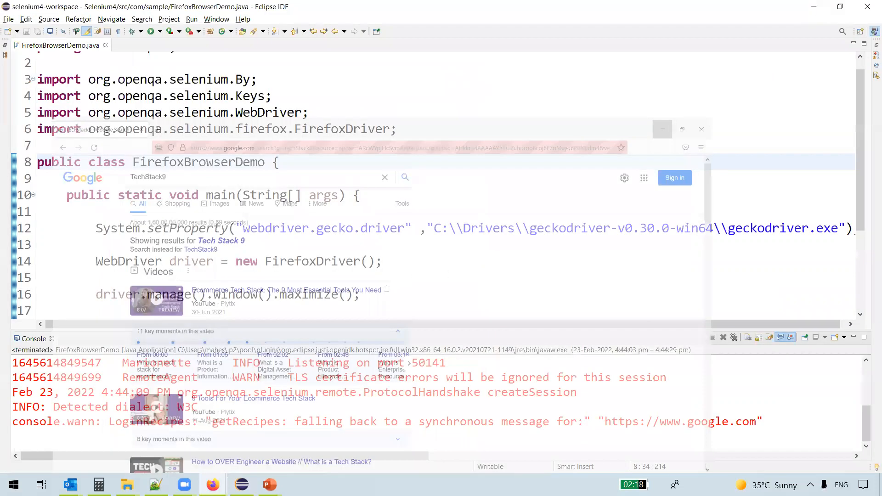
# Return focus to the code editor and scroll down through the main method
pyautogui.click(701, 129)
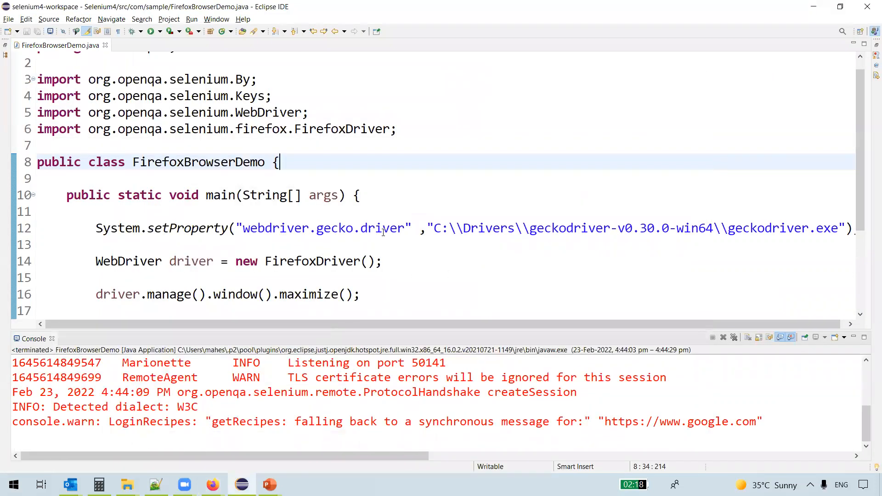
pyautogui.scroll(-3)
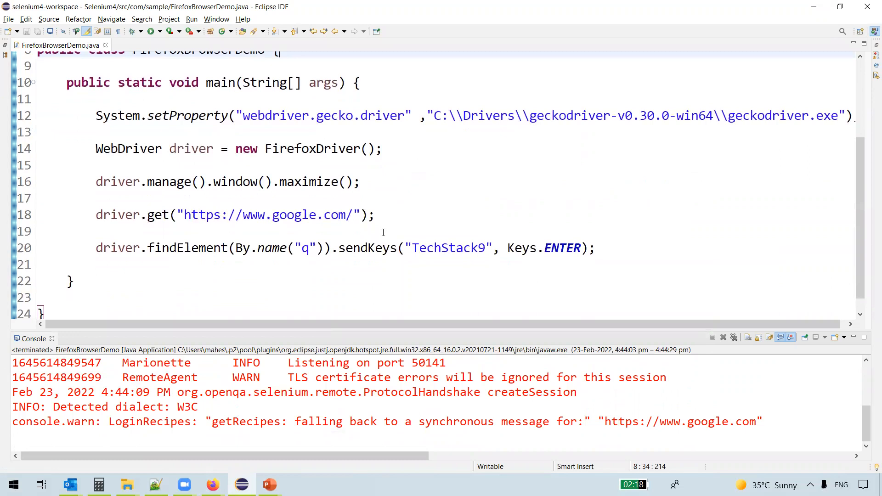